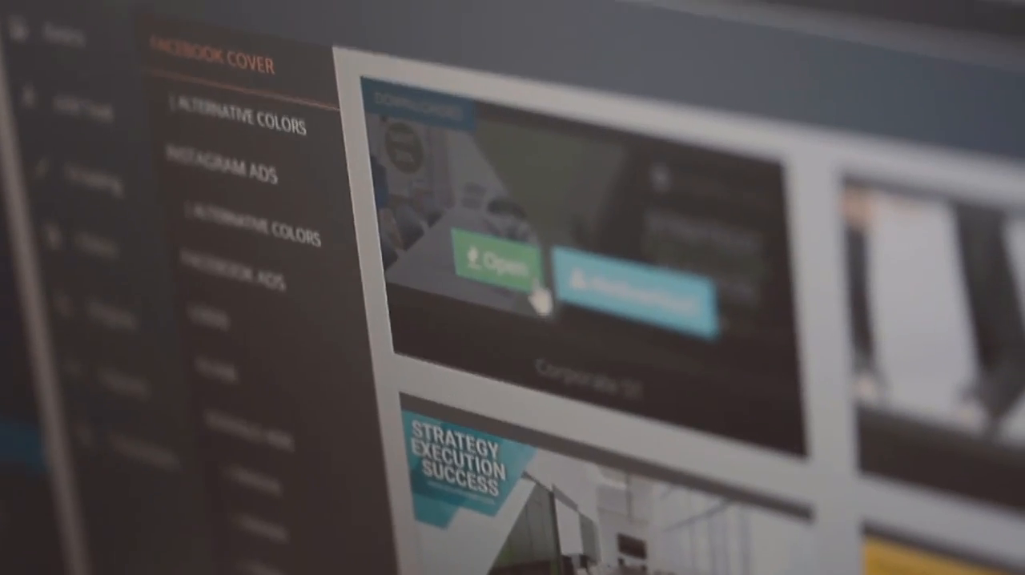
# Launch the Image Editor from the PixelBolt start screen.
pyautogui.click(493, 256)
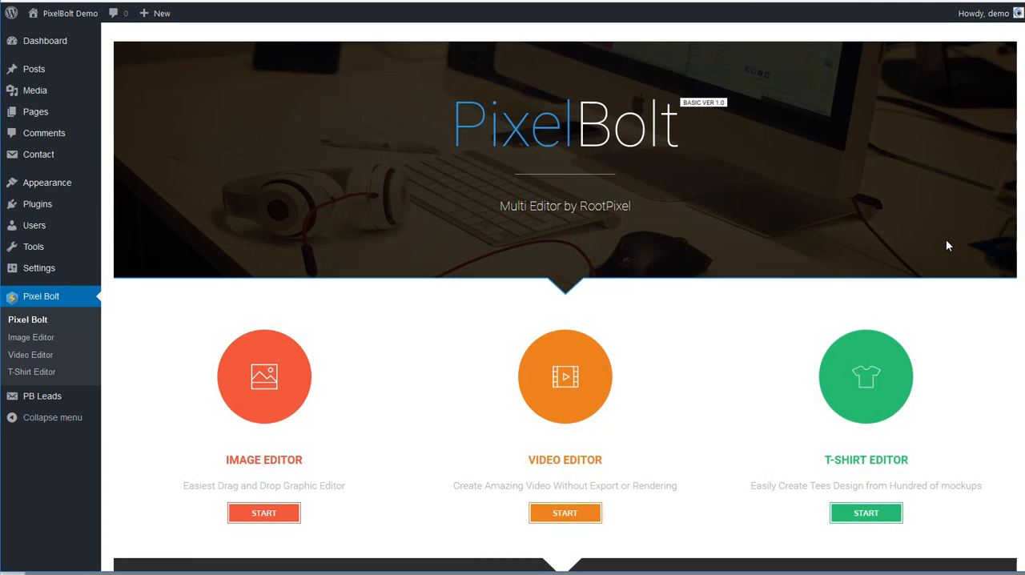
pyautogui.moveTo(292, 499)
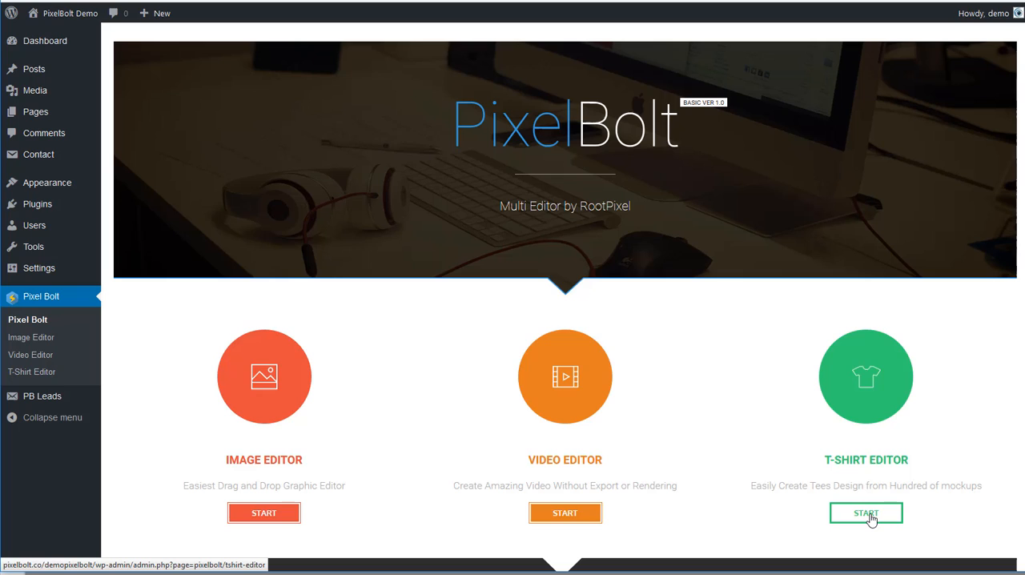
pyautogui.moveTo(473, 439)
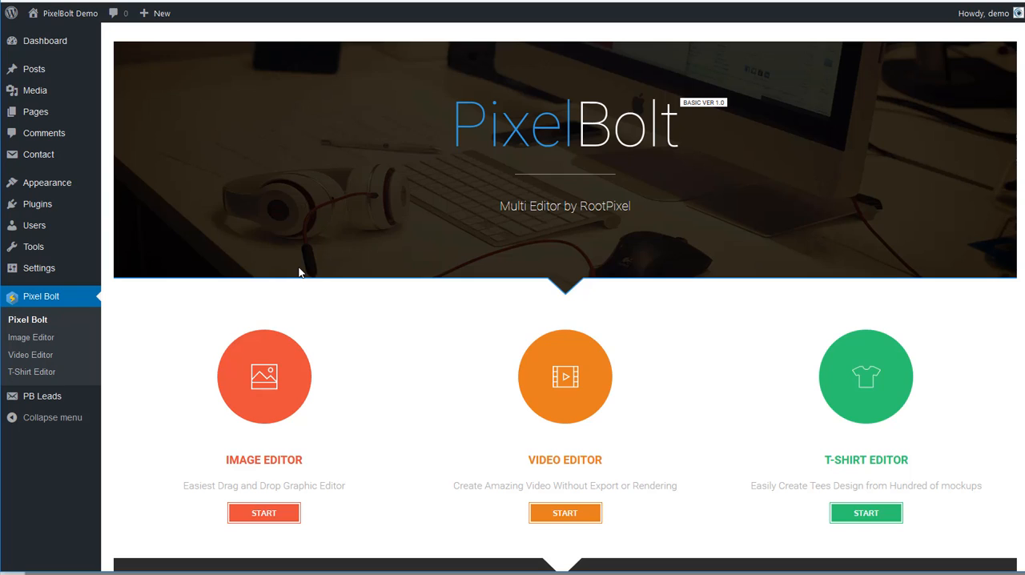
pyautogui.moveTo(382, 191)
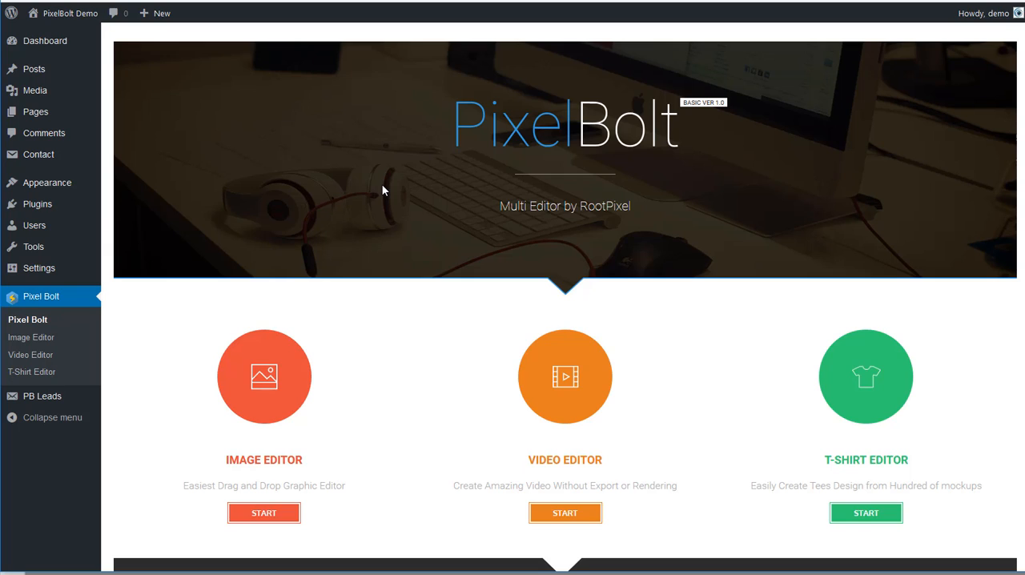
pyautogui.moveTo(388, 188)
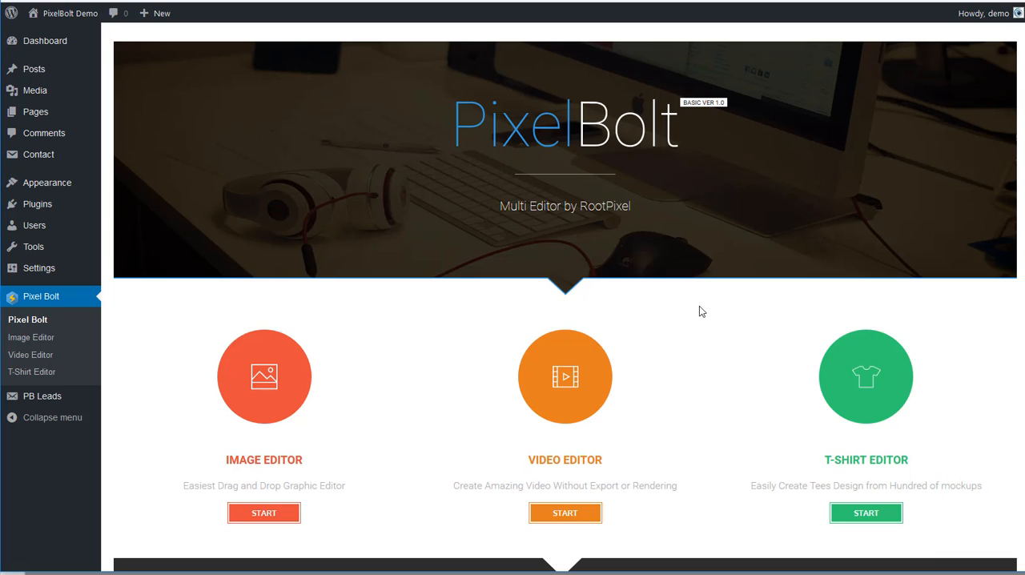
pyautogui.moveTo(698, 310)
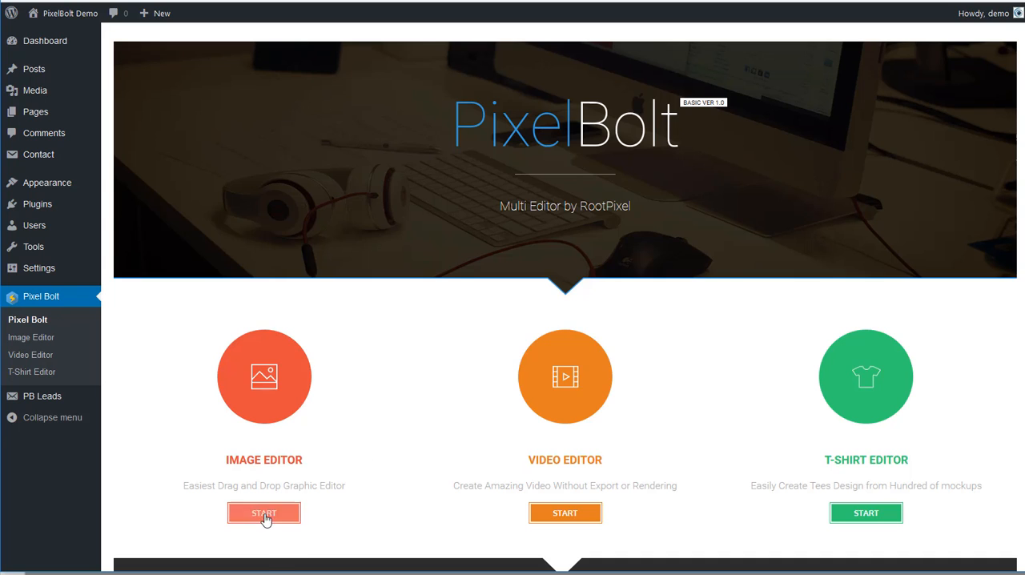
pyautogui.moveTo(864, 512)
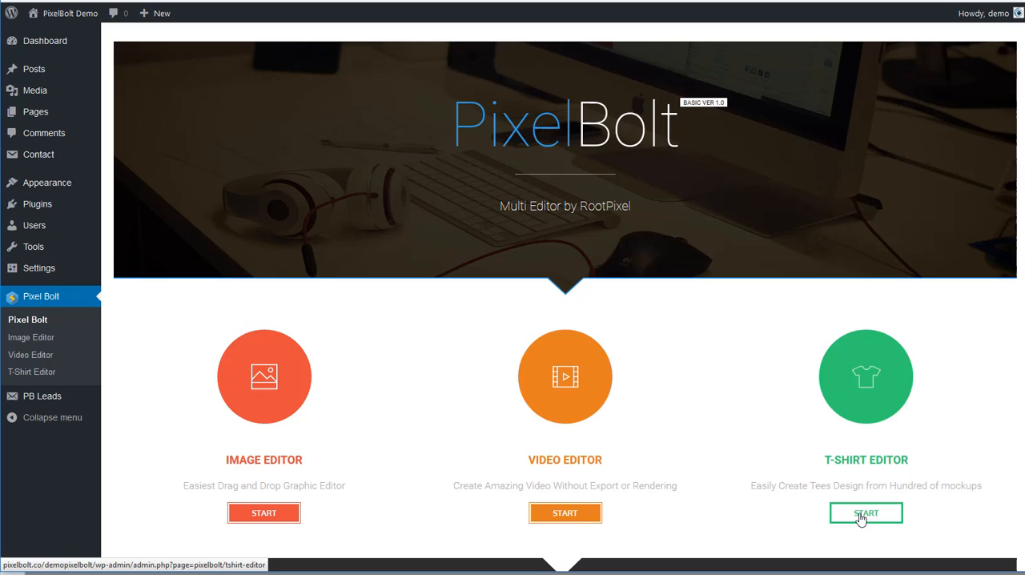
pyautogui.moveTo(264, 464)
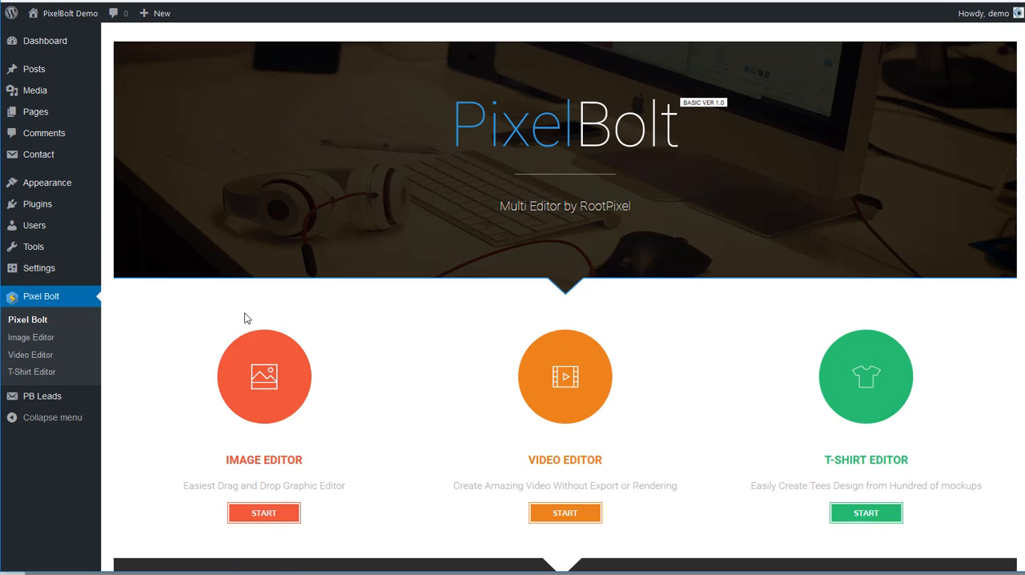
pyautogui.moveTo(184, 435)
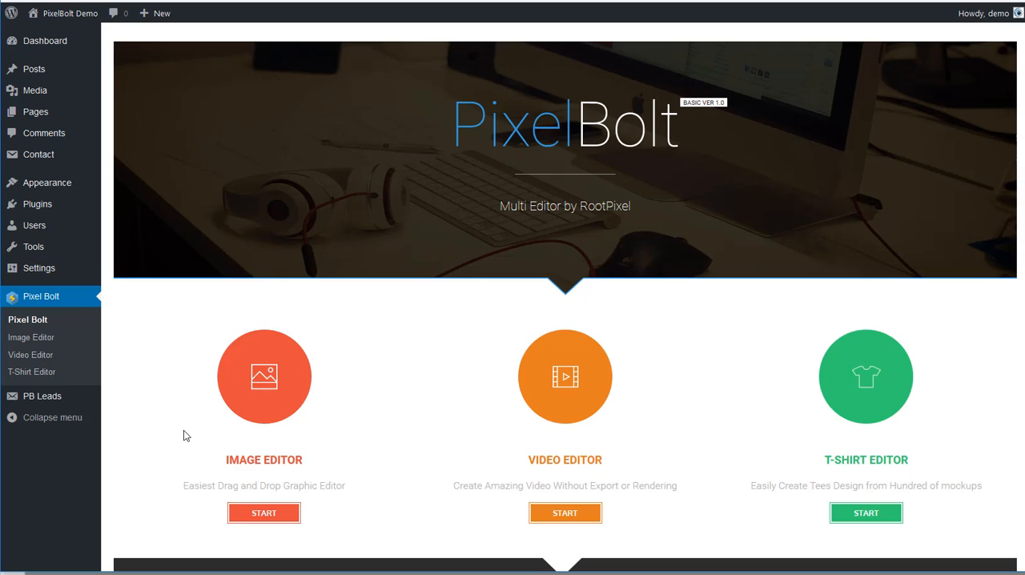
pyautogui.moveTo(201, 493)
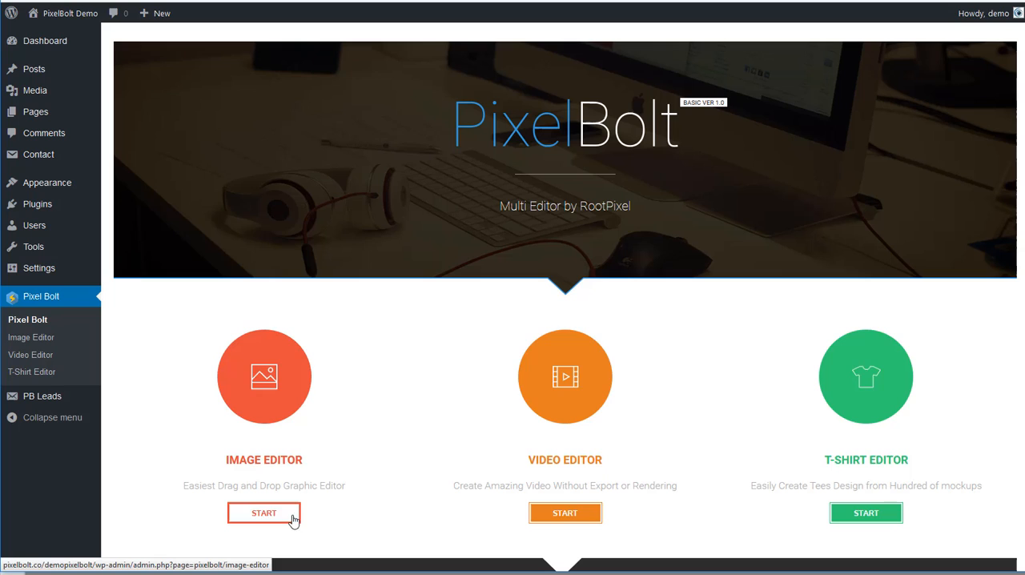
pyautogui.moveTo(564, 512)
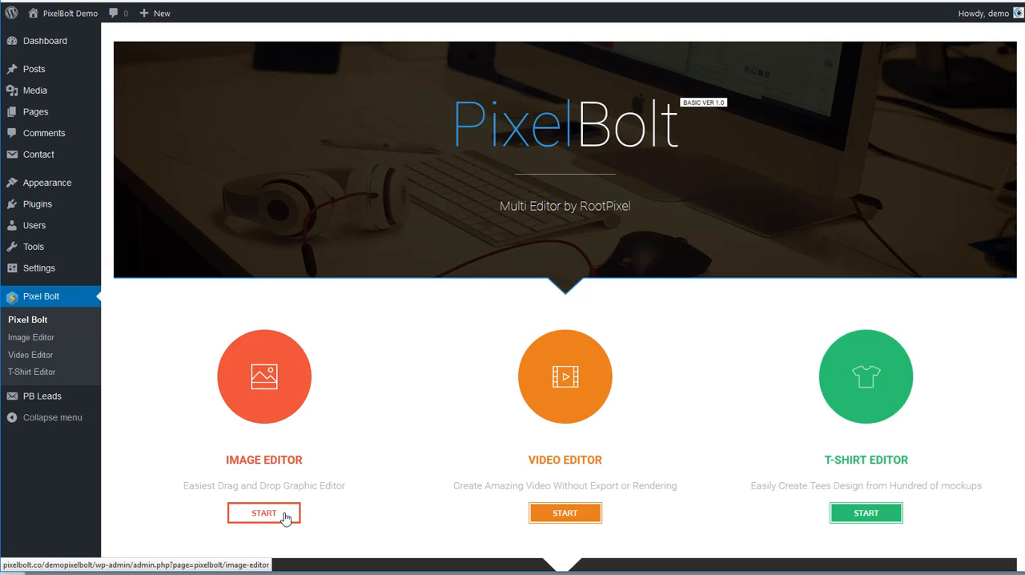
pyautogui.click(262, 513)
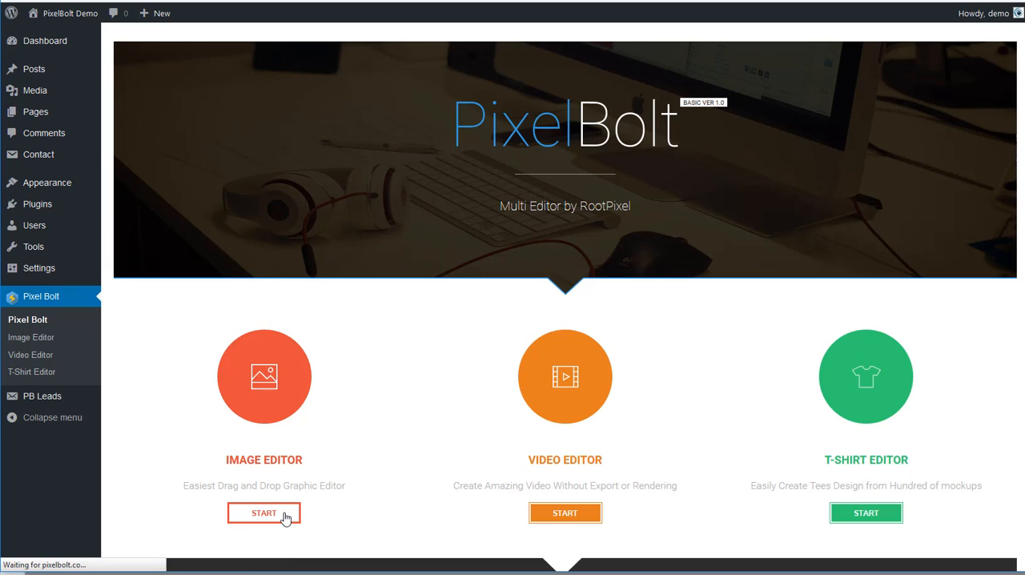
pyautogui.click(262, 512)
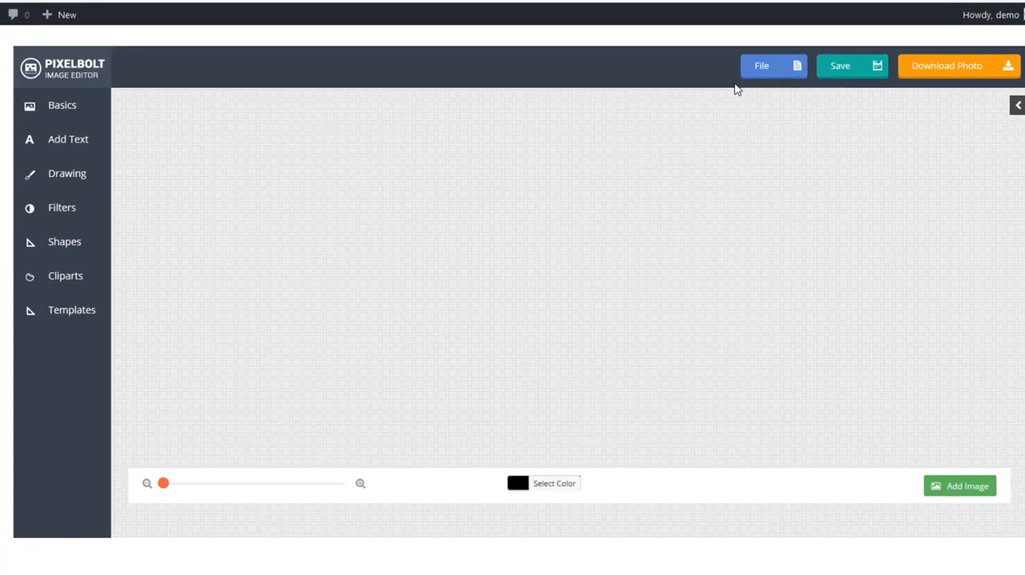
# Start a new blank project from the File menu, then browse the file options.
pyautogui.click(761, 66)
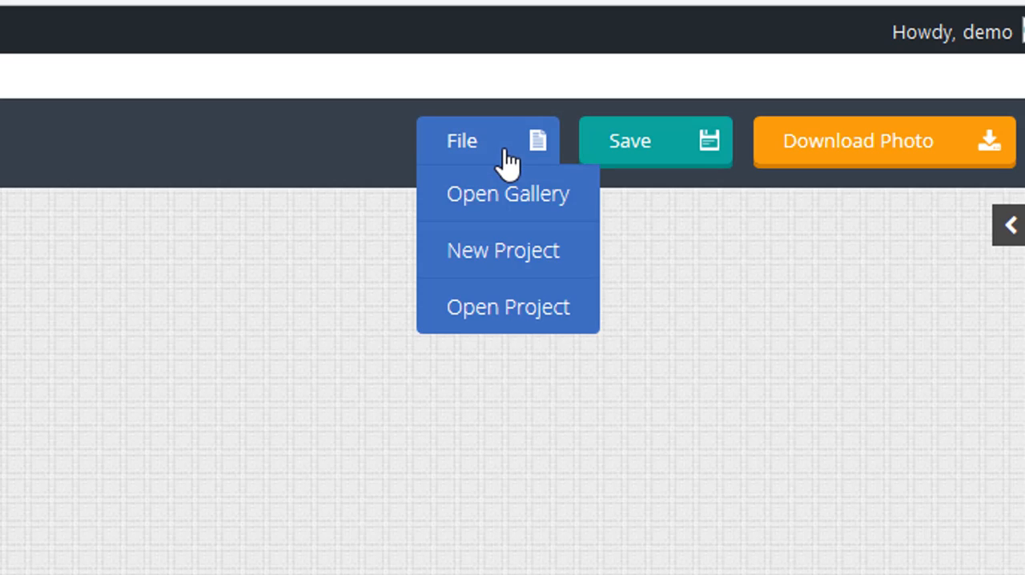
pyautogui.moveTo(521, 250)
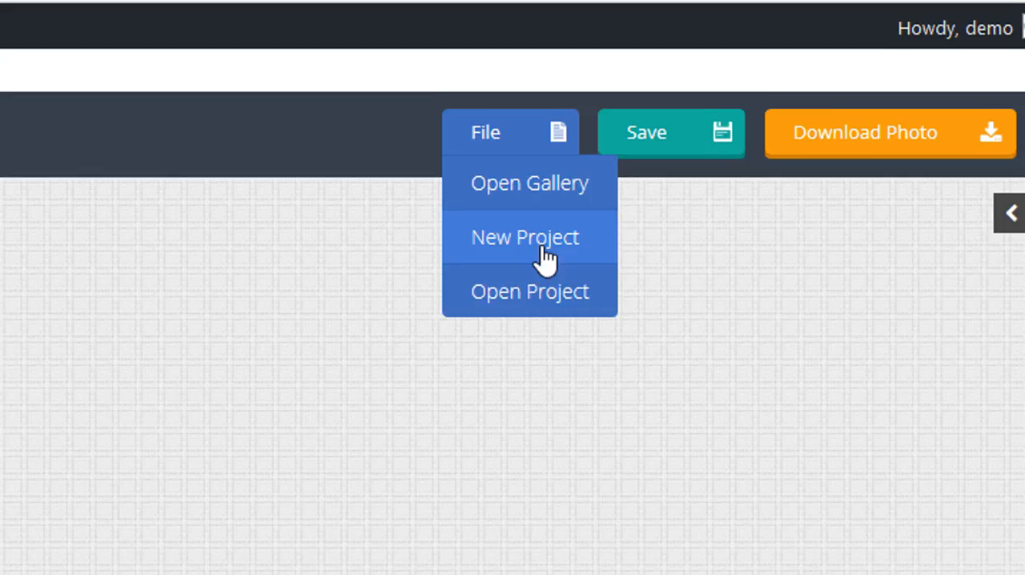
pyautogui.click(526, 237)
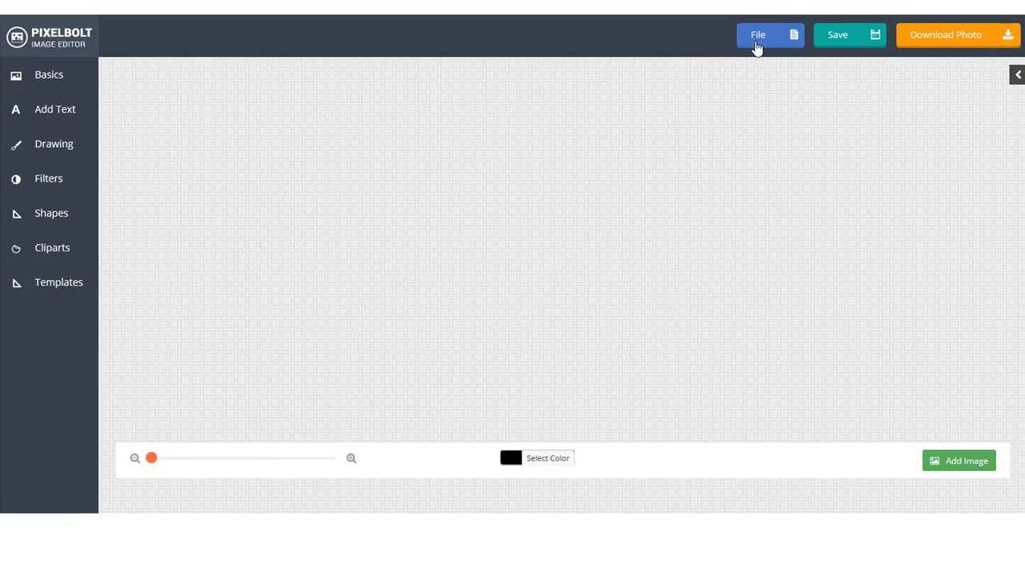
pyautogui.click(757, 35)
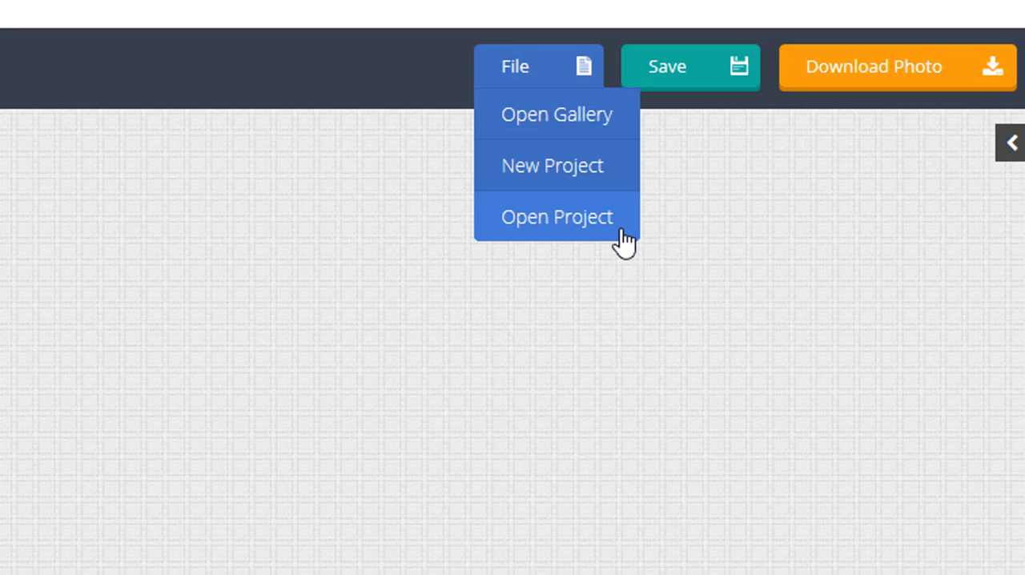
pyautogui.moveTo(580, 224)
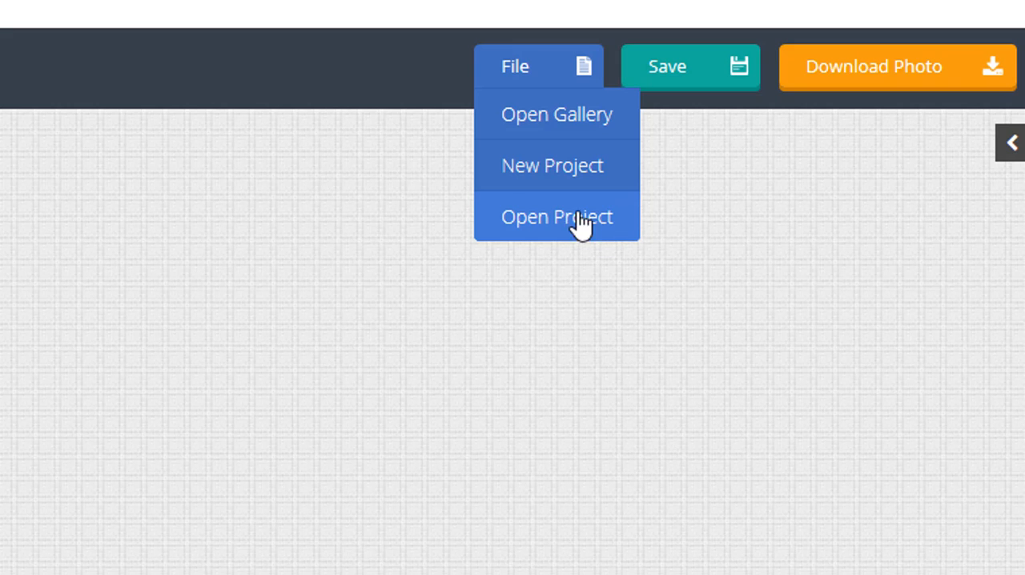
pyautogui.click(557, 216)
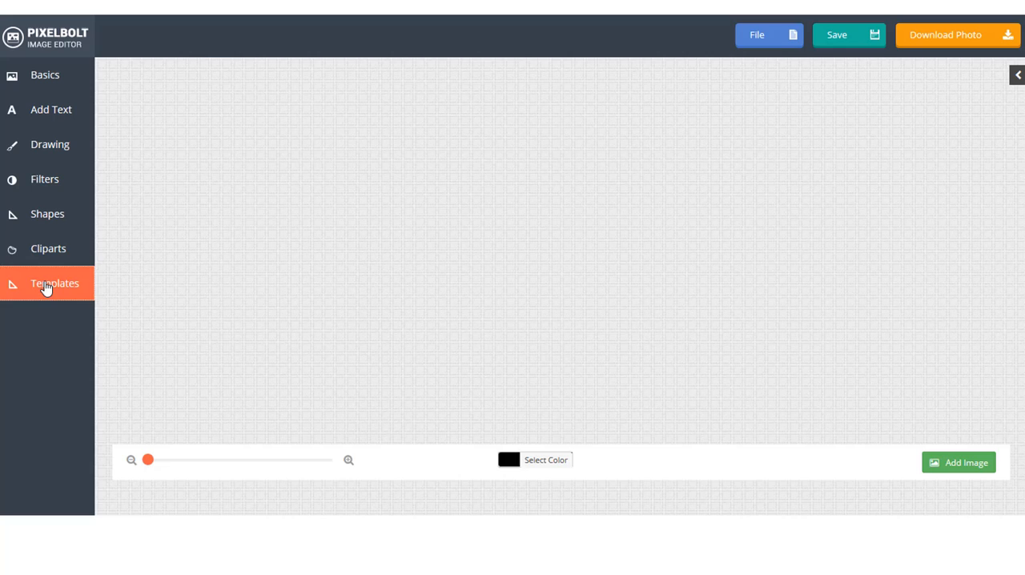
# Browse the template gallery through the Google Ads 300x250 and Flyer categories.
pyautogui.click(55, 282)
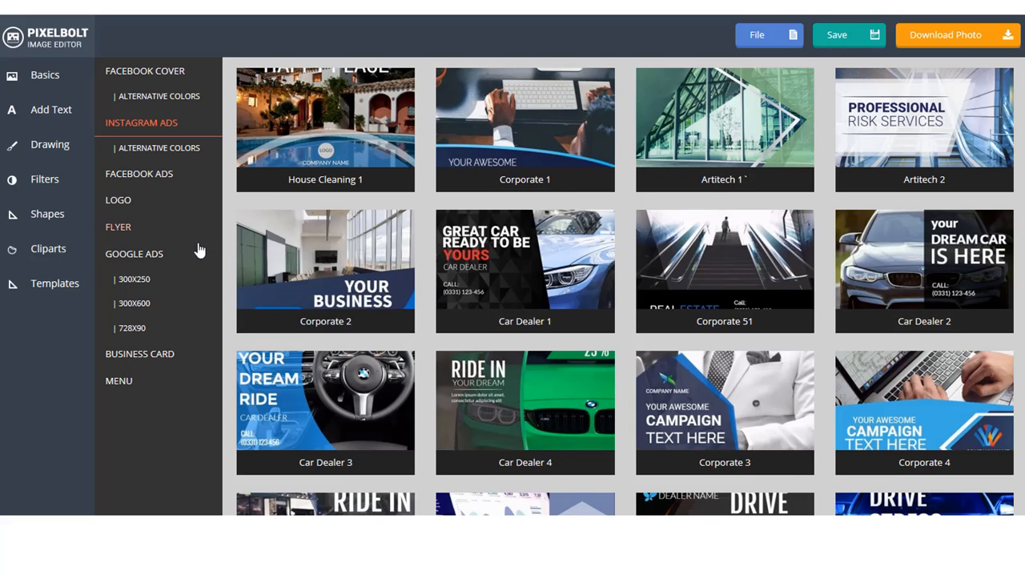
pyautogui.click(134, 279)
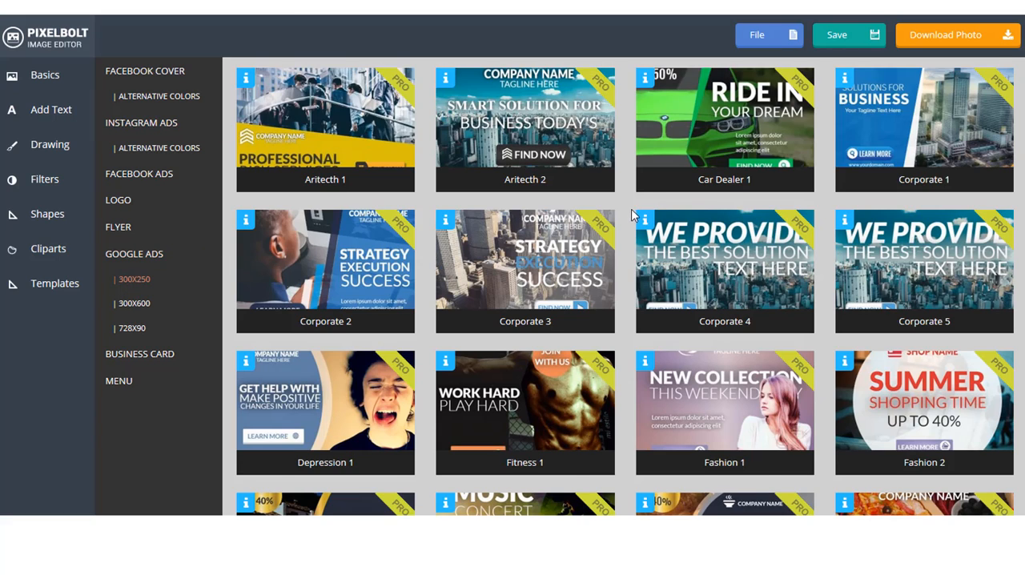
pyautogui.scroll(-3)
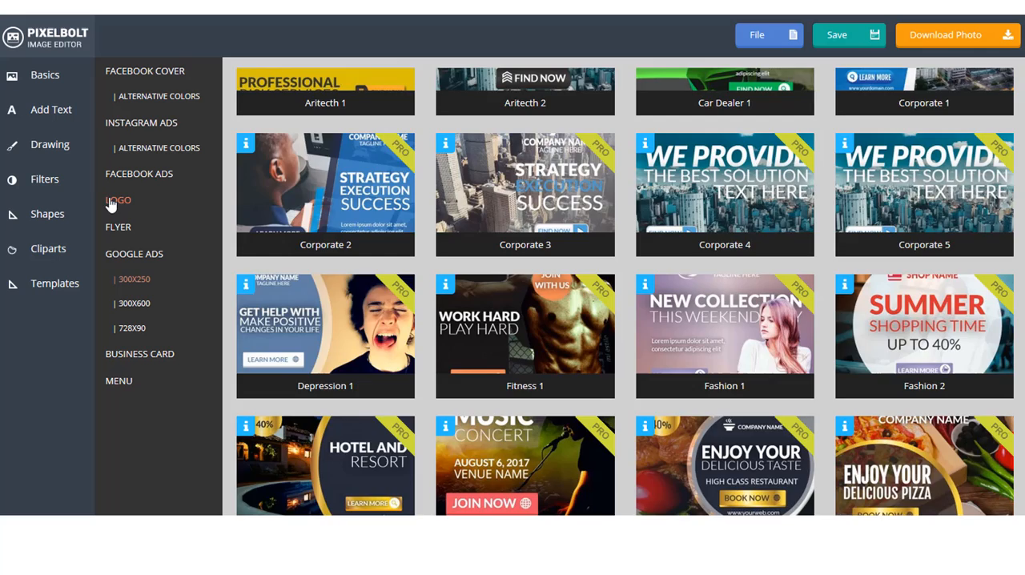
pyautogui.click(118, 228)
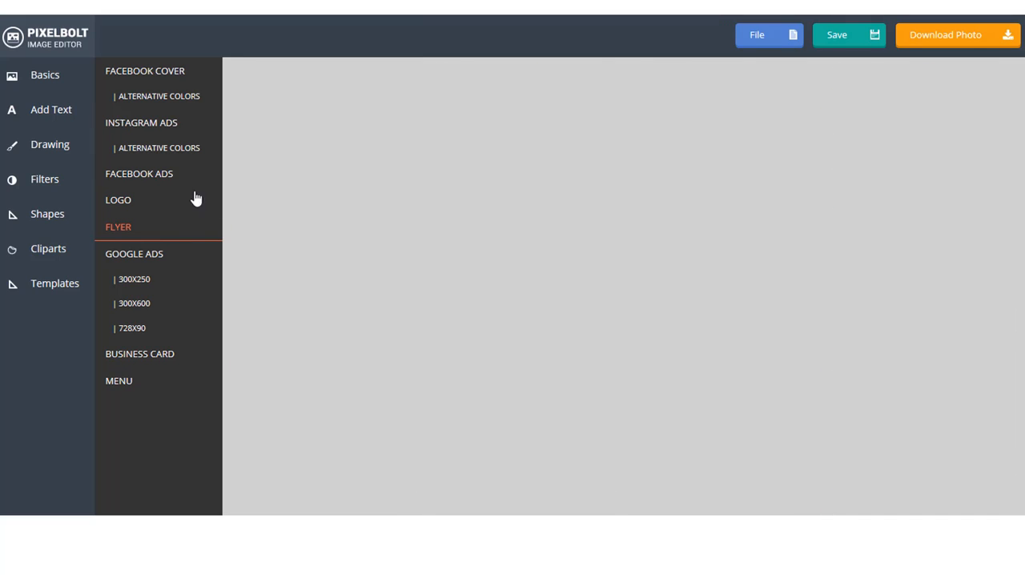
# Switch to the Instagram Ads templates and scroll through the collection.
pyautogui.click(141, 121)
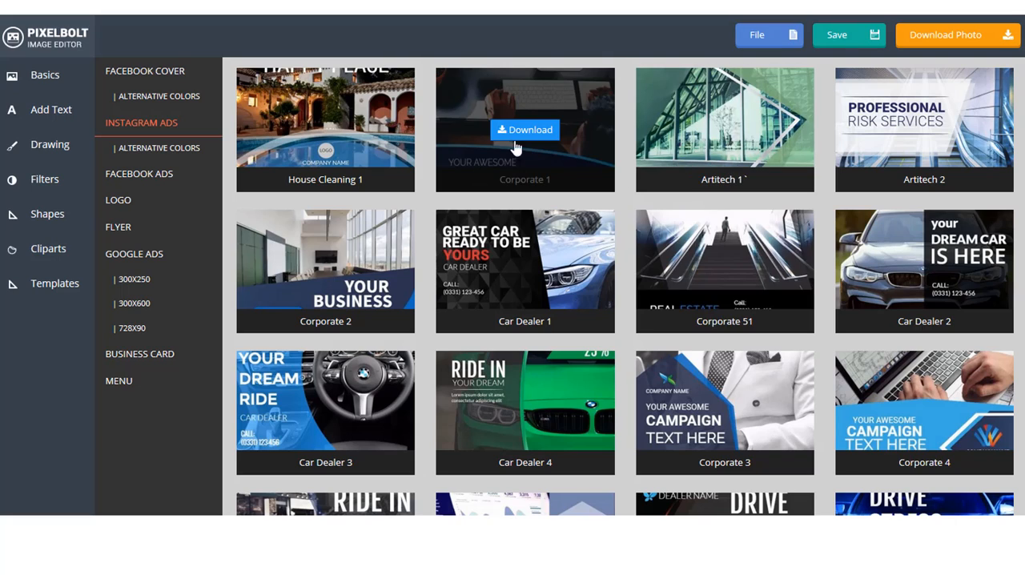
pyautogui.scroll(-3)
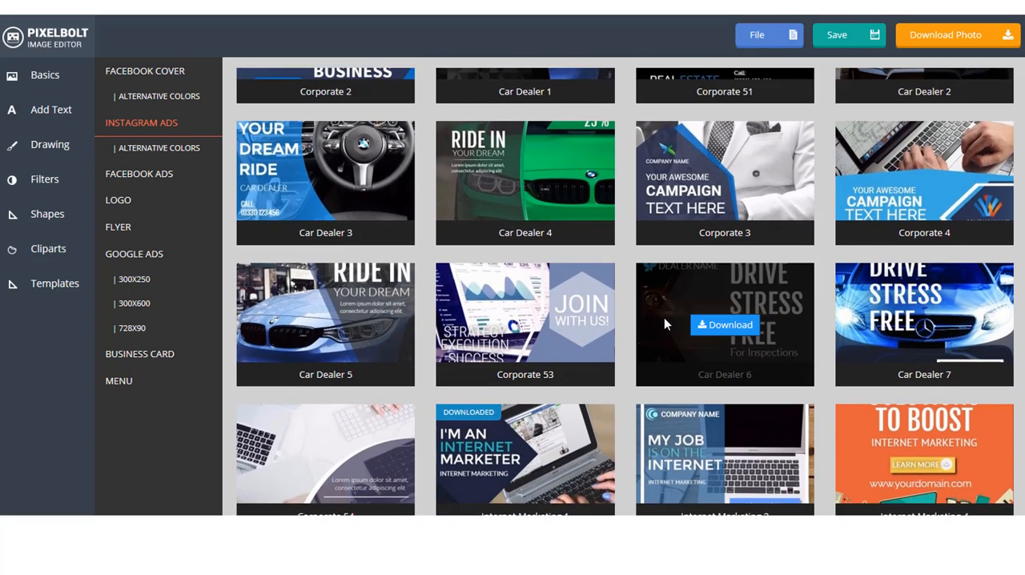
pyautogui.scroll(-3)
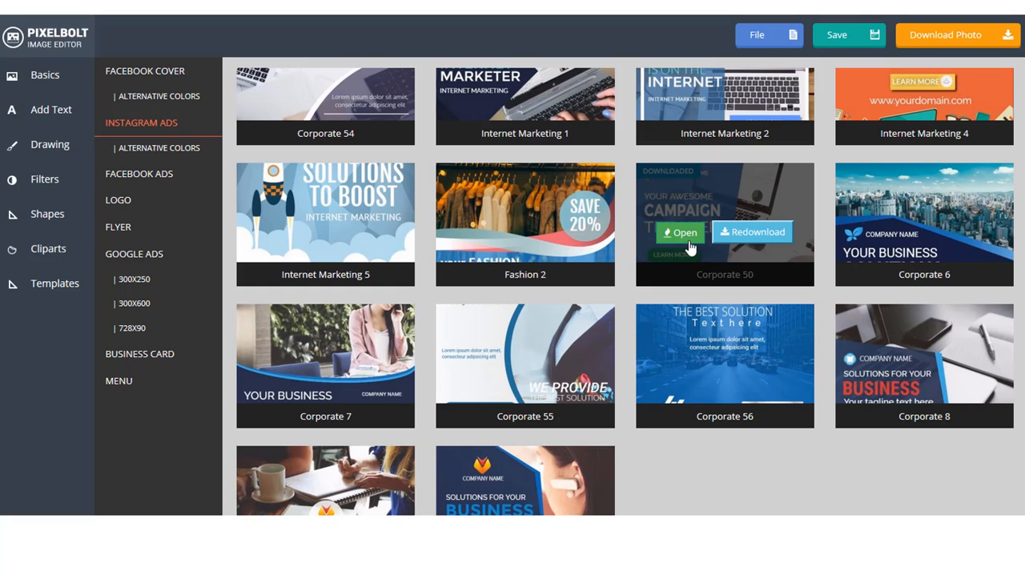
# Load the Corporate 50 template, show its layers and select the YOUR AWESOME heading.
pyautogui.click(679, 232)
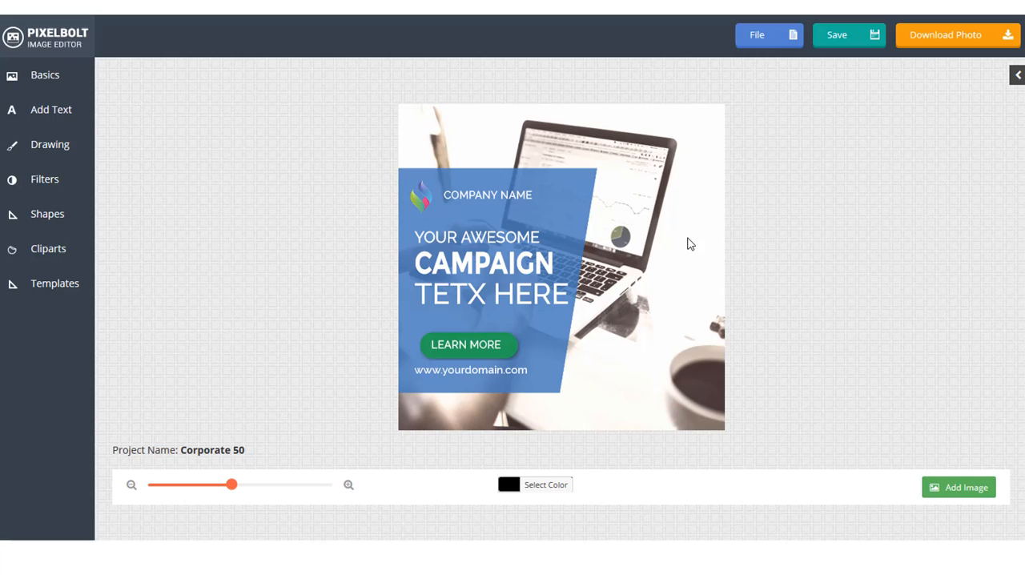
pyautogui.moveTo(752, 240)
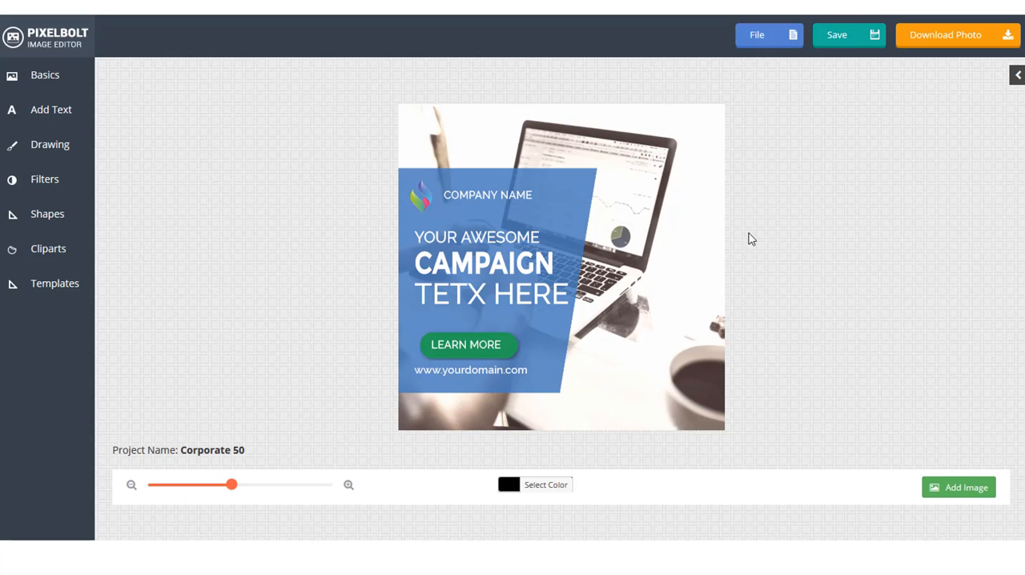
pyautogui.moveTo(804, 400)
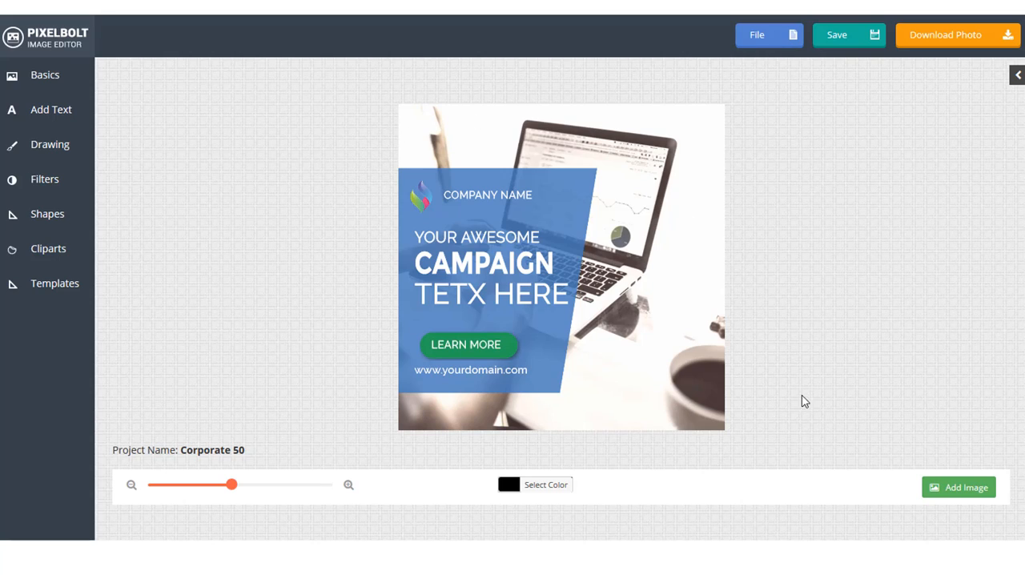
pyautogui.moveTo(895, 210)
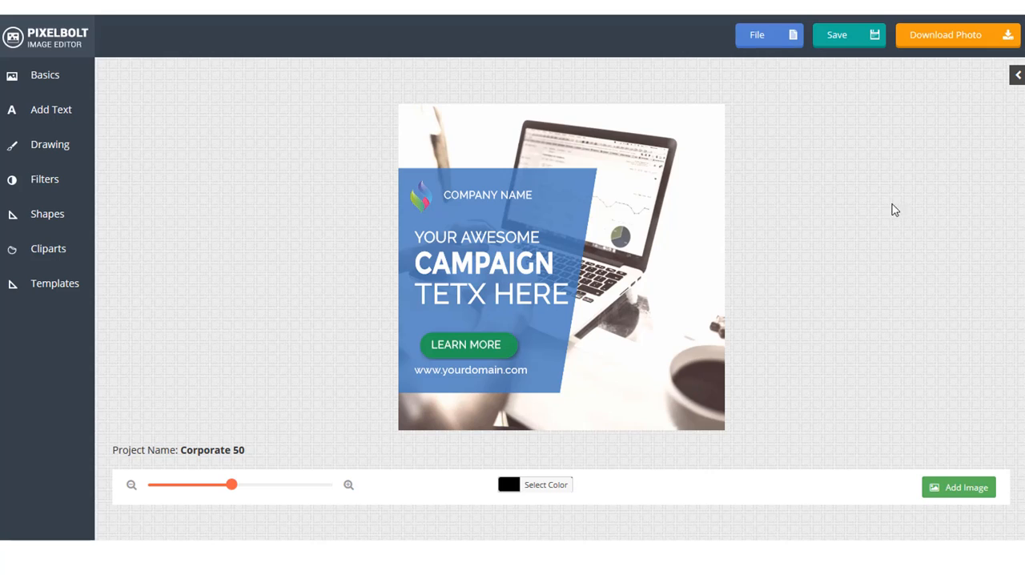
pyautogui.moveTo(767, 259)
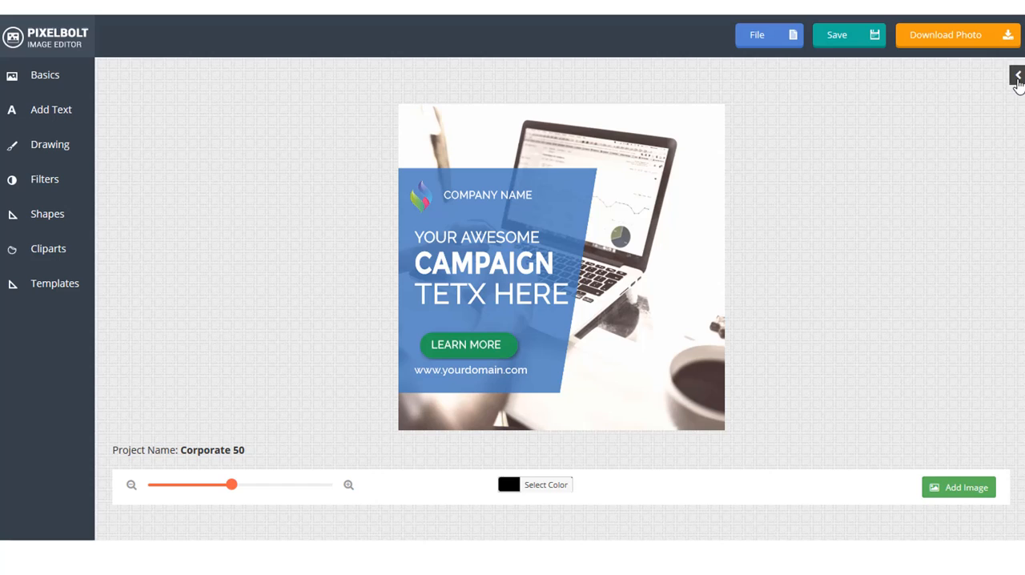
pyautogui.click(1017, 75)
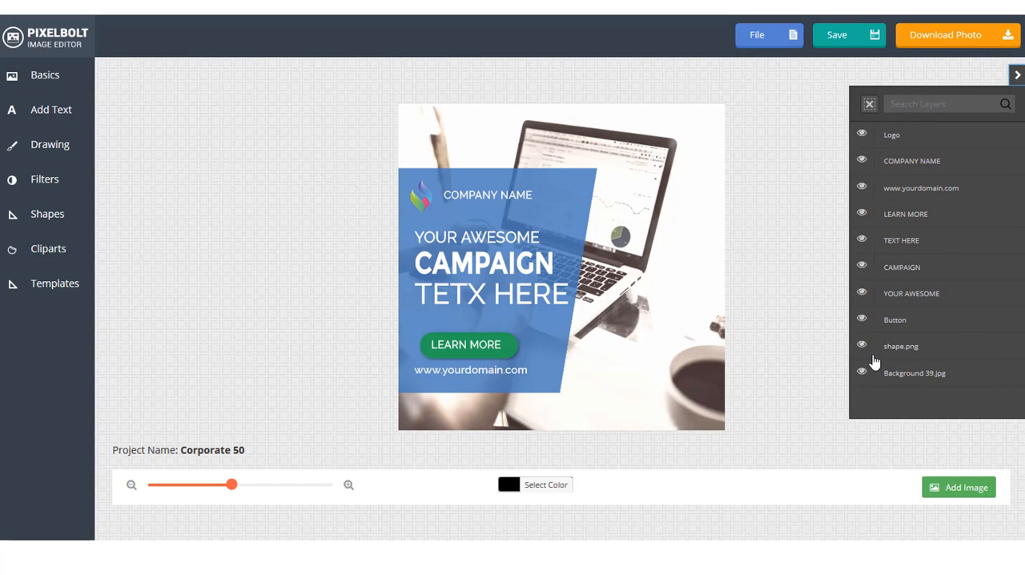
pyautogui.moveTo(707, 289)
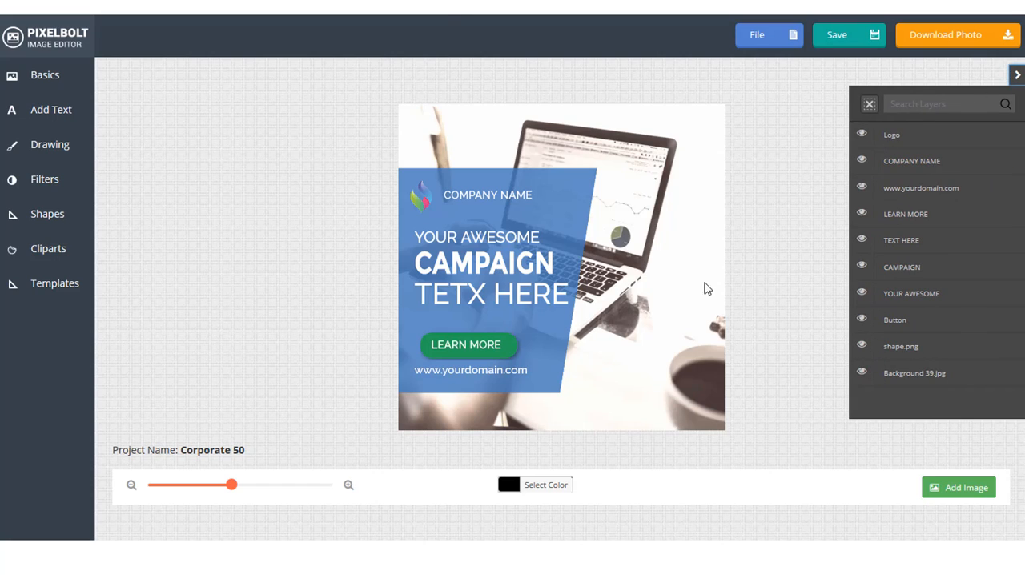
pyautogui.click(477, 237)
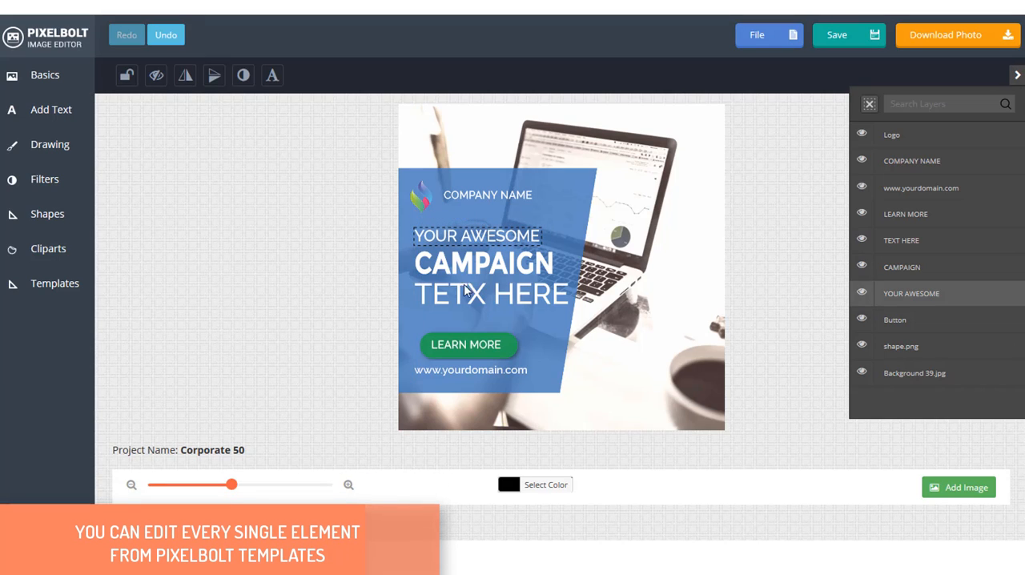
# Retype the headline lines as BUSINESS EXPERT, SOLUTION and FOR NEWBIE.
pyautogui.click(467, 345)
pyautogui.write('BUSINESS EX')
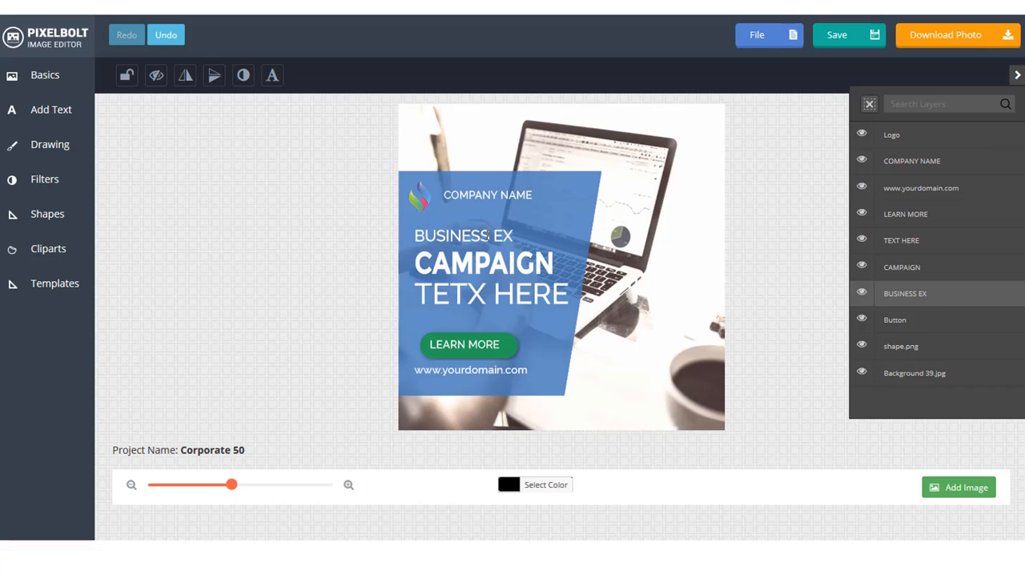
pyautogui.write('PERT')
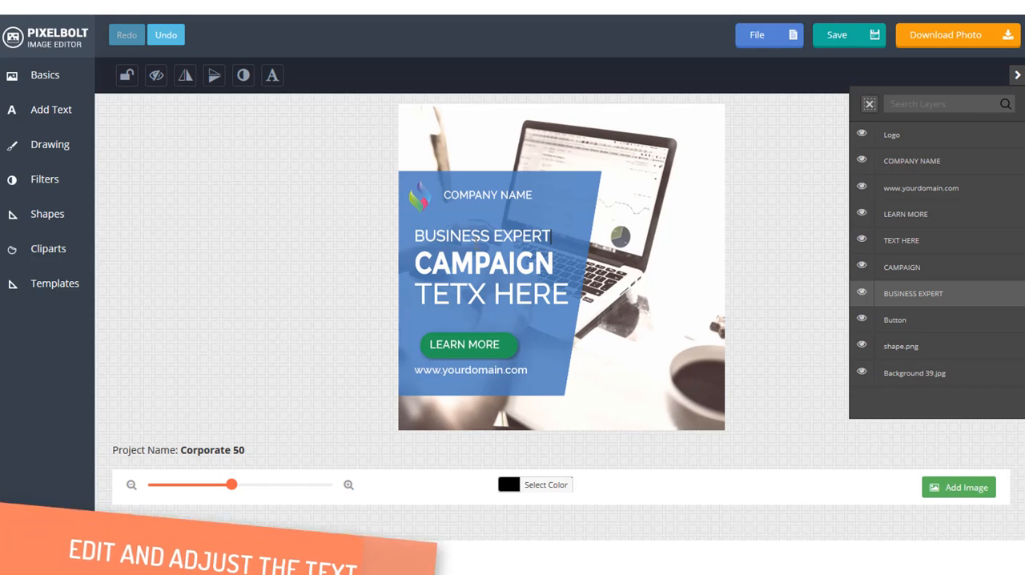
pyautogui.write('SOLUTION')
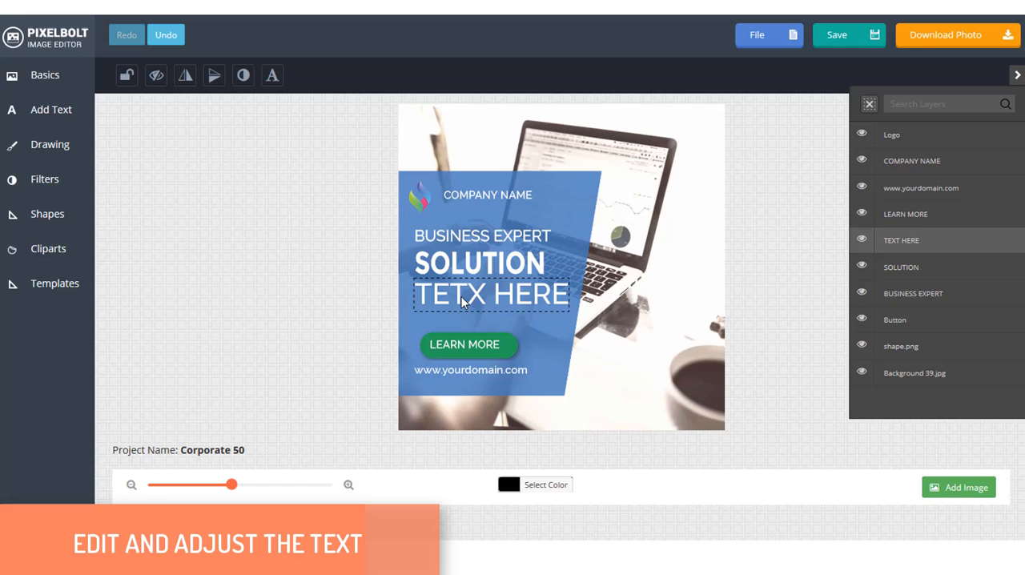
pyautogui.write('FOR NEW')
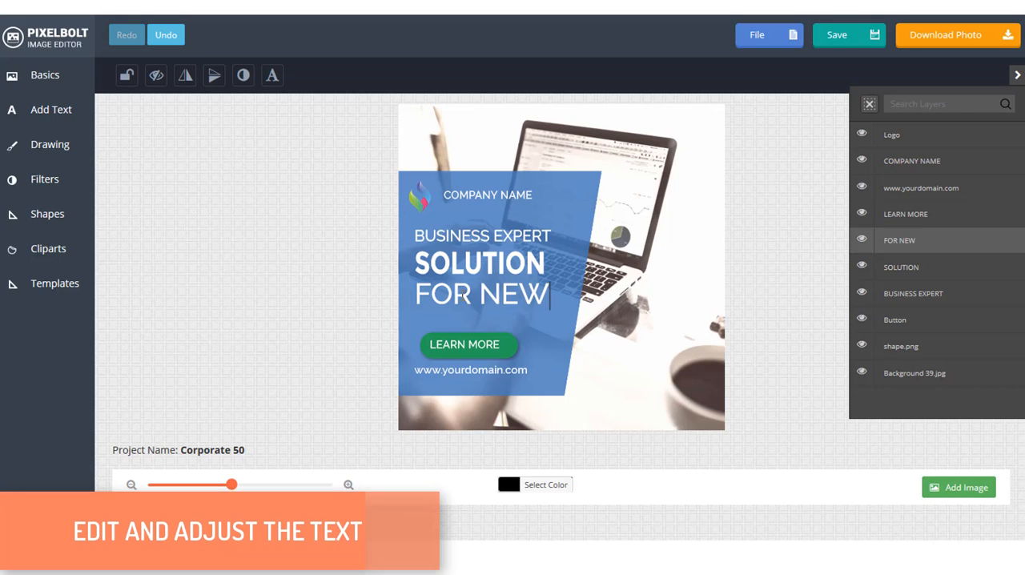
pyautogui.write('BIE')
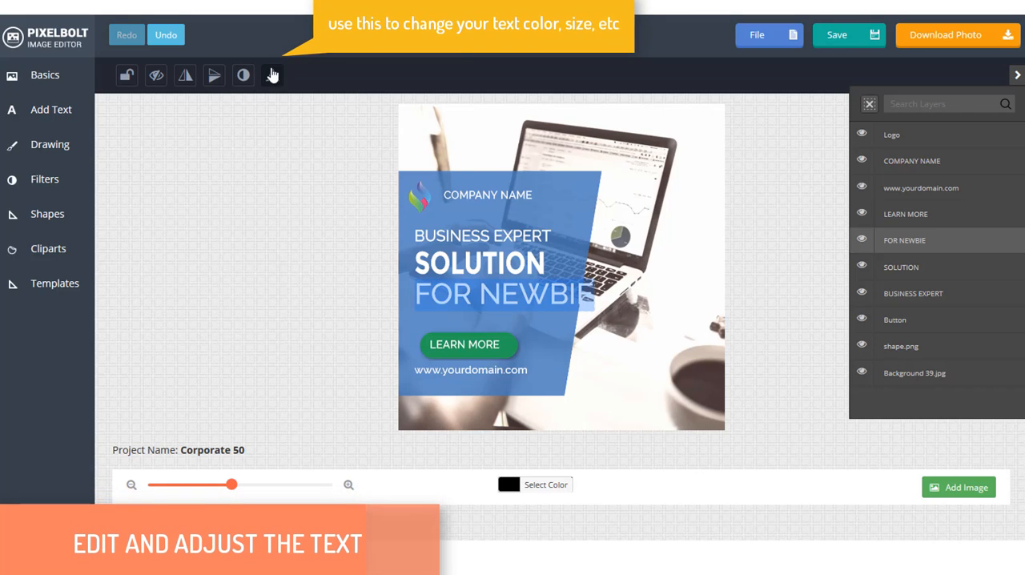
pyautogui.click(273, 74)
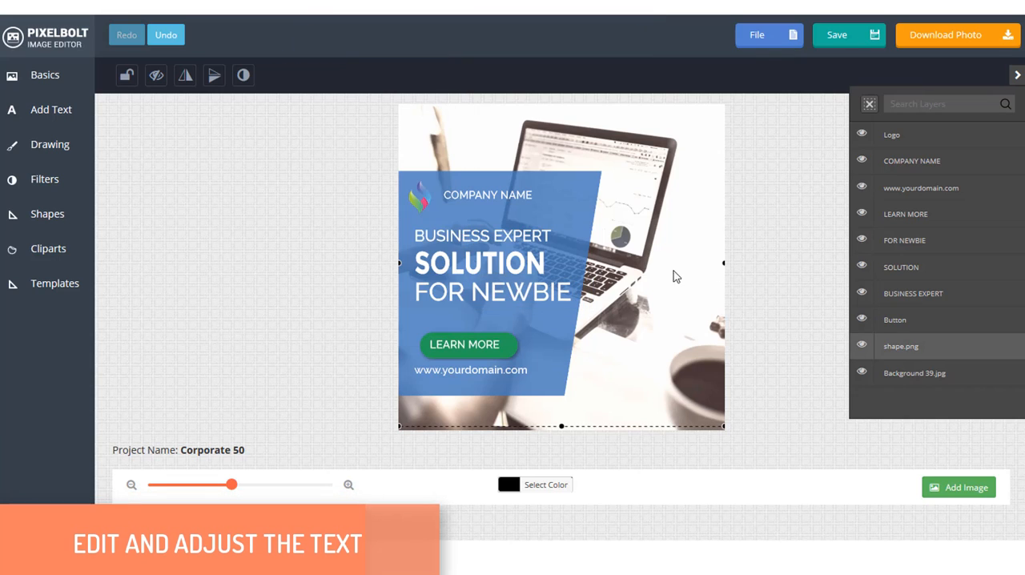
# Replace the COMPANY NAME text with PIXELBOLT and select the website line.
pyautogui.click(487, 196)
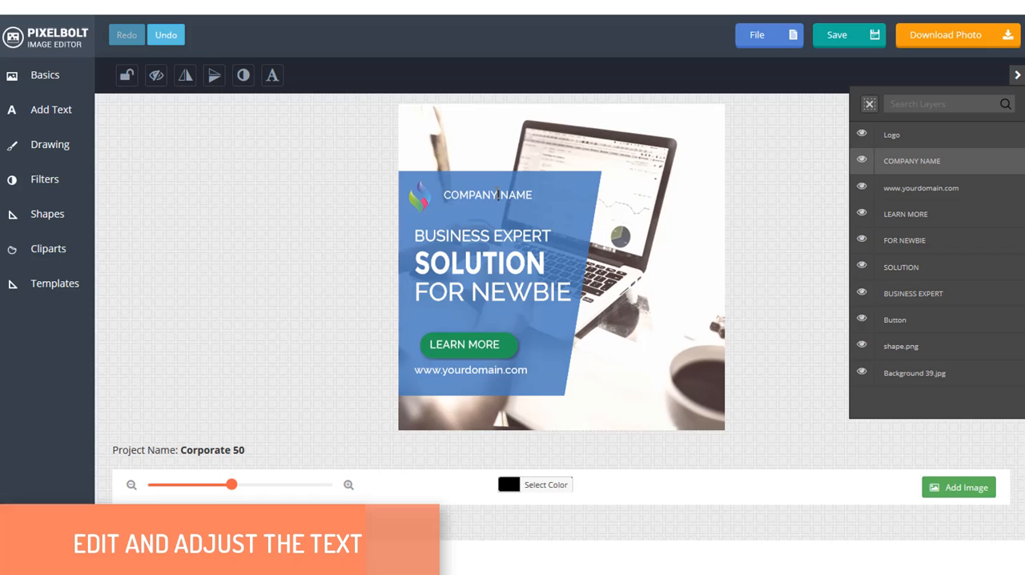
pyautogui.write('PIXELNB')
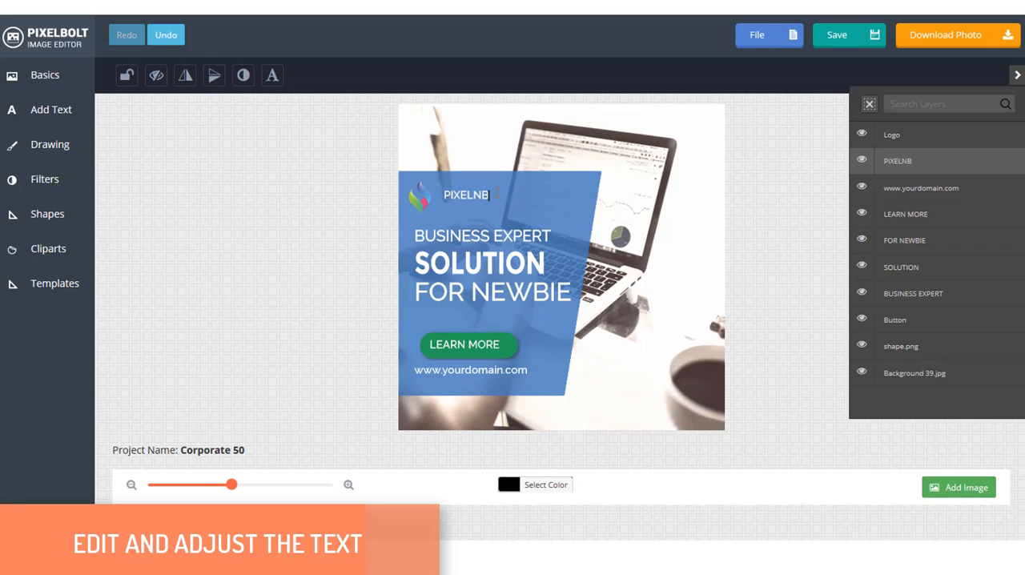
pyautogui.write('PIXELBOLT')
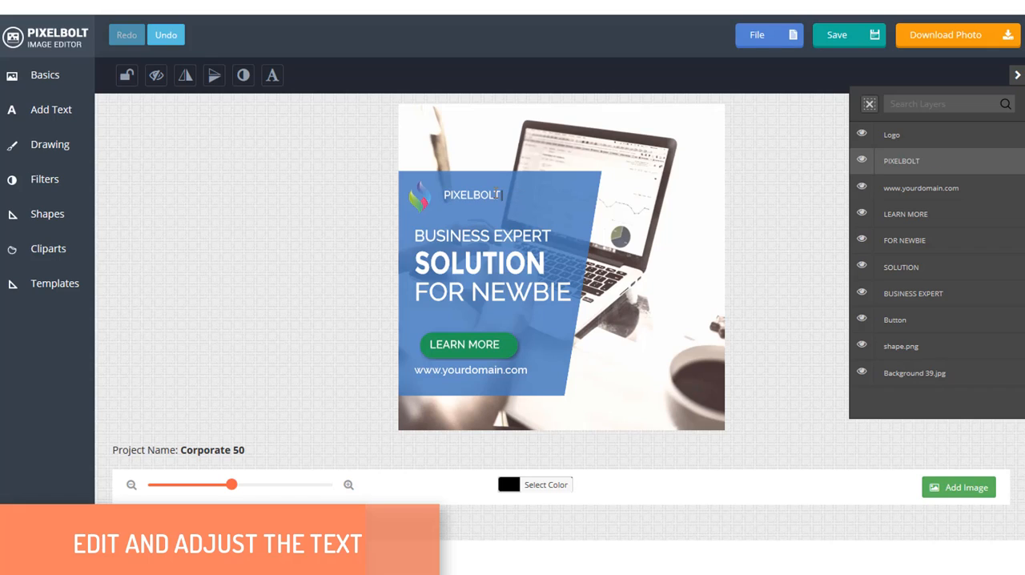
pyautogui.click(921, 188)
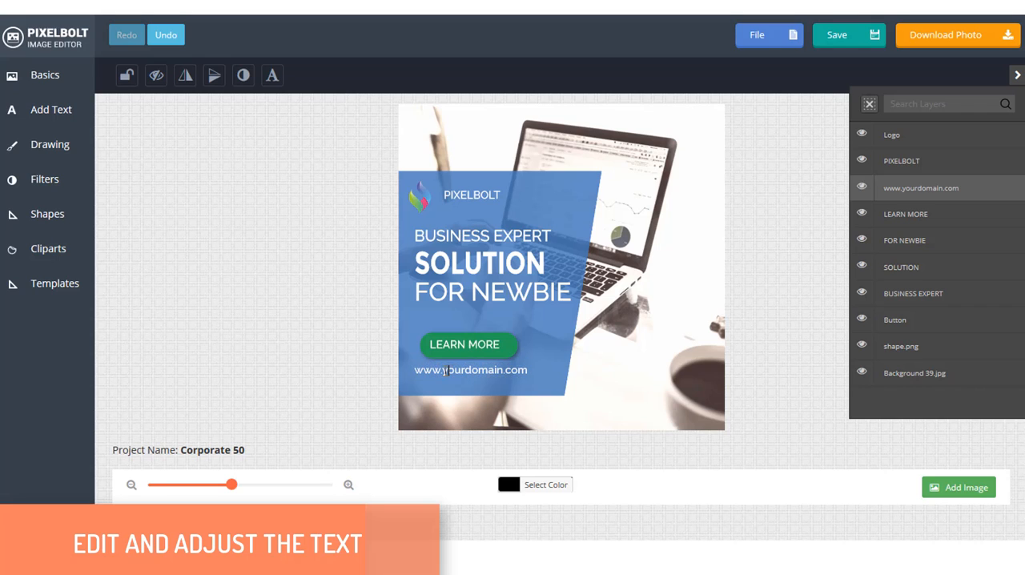
pyautogui.write('www.PIXELBOLT.co')
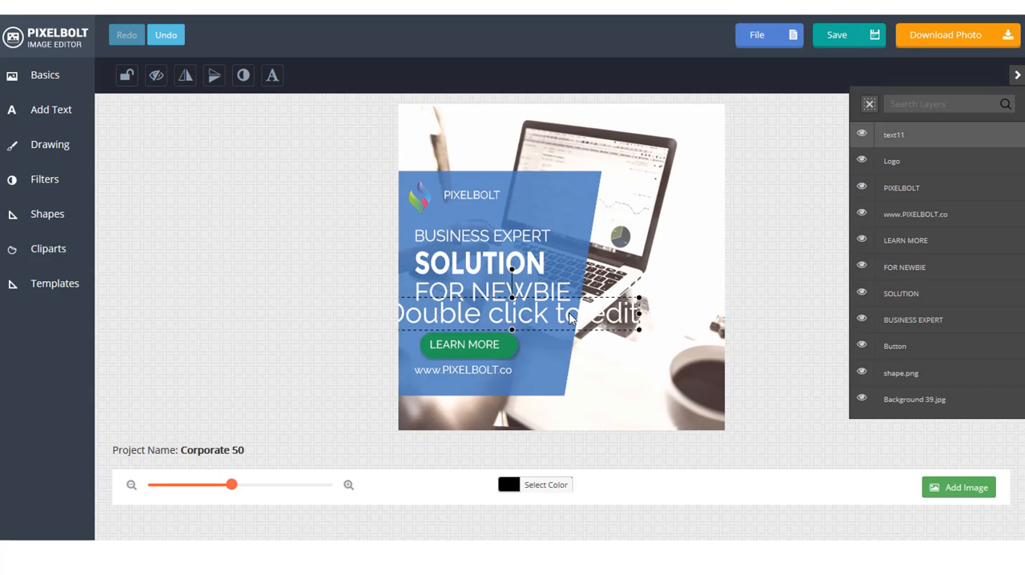
pyautogui.write('start from $1/mo')
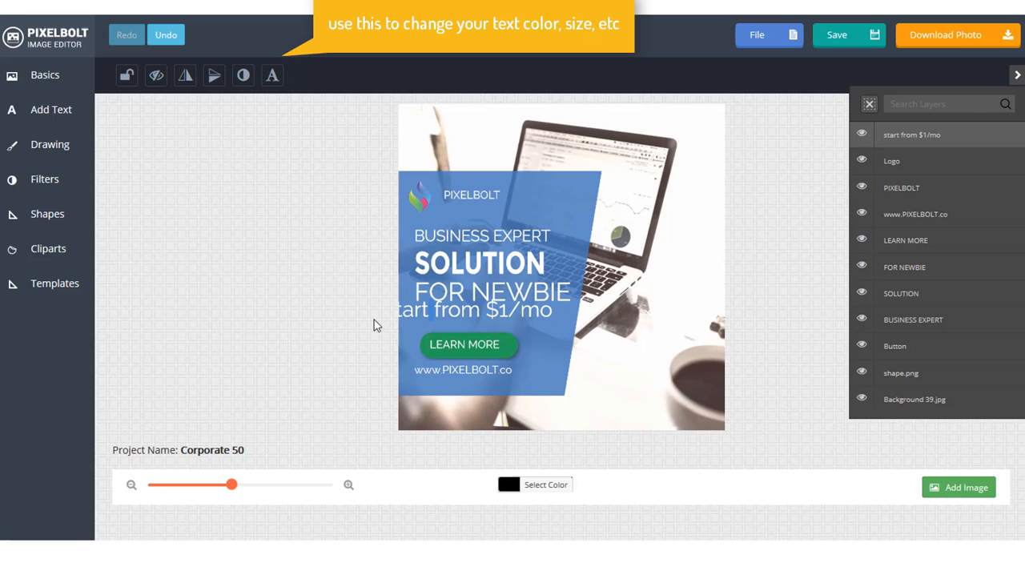
pyautogui.click(272, 73)
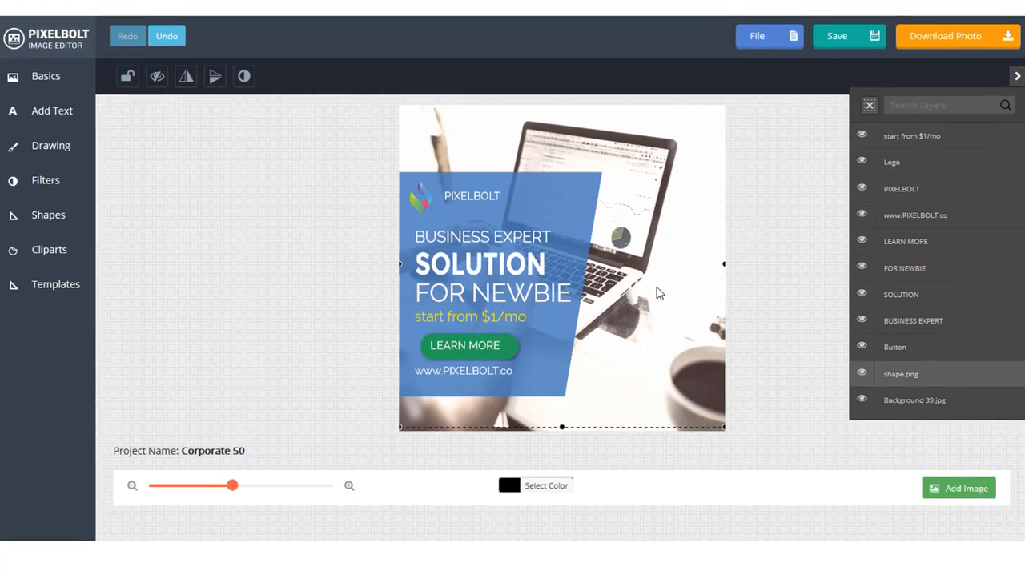
# Replace the background image with an office photo loaded from the computer.
pyautogui.rightClick(561, 264)
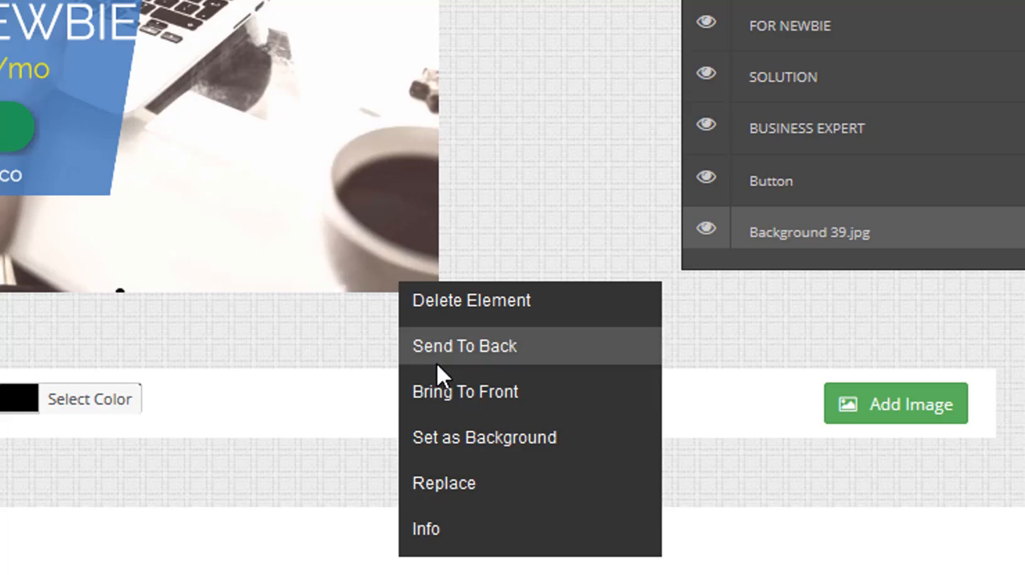
pyautogui.click(895, 404)
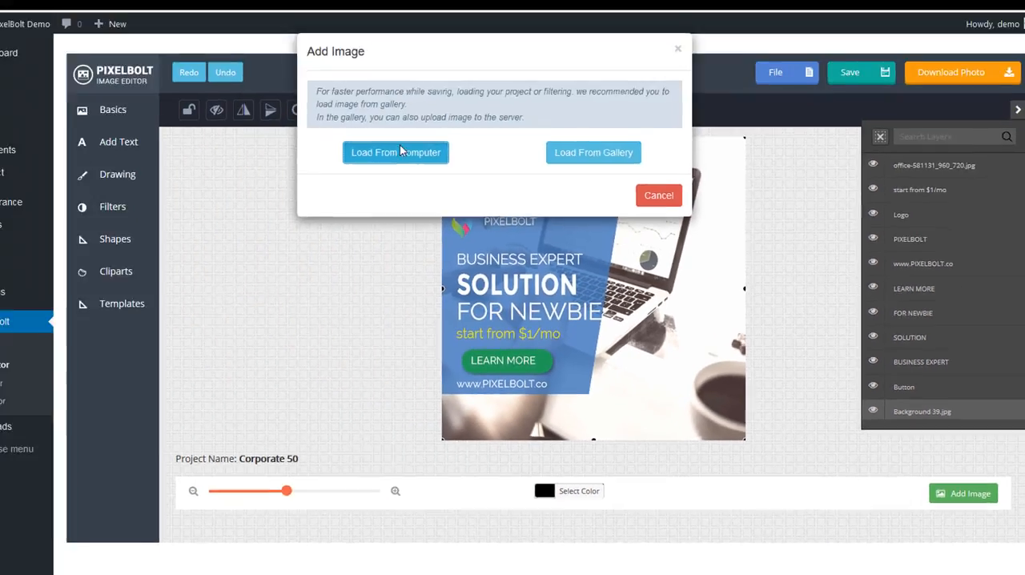
pyautogui.click(394, 152)
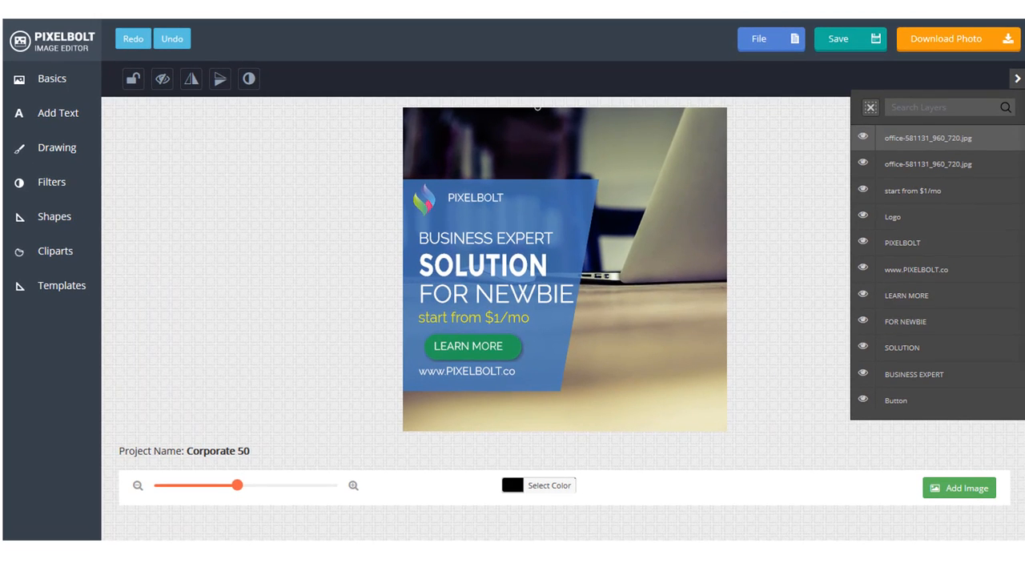
# Delete the template logo and place a rocket clipart beside PIXELBOLT.
pyautogui.click(425, 199)
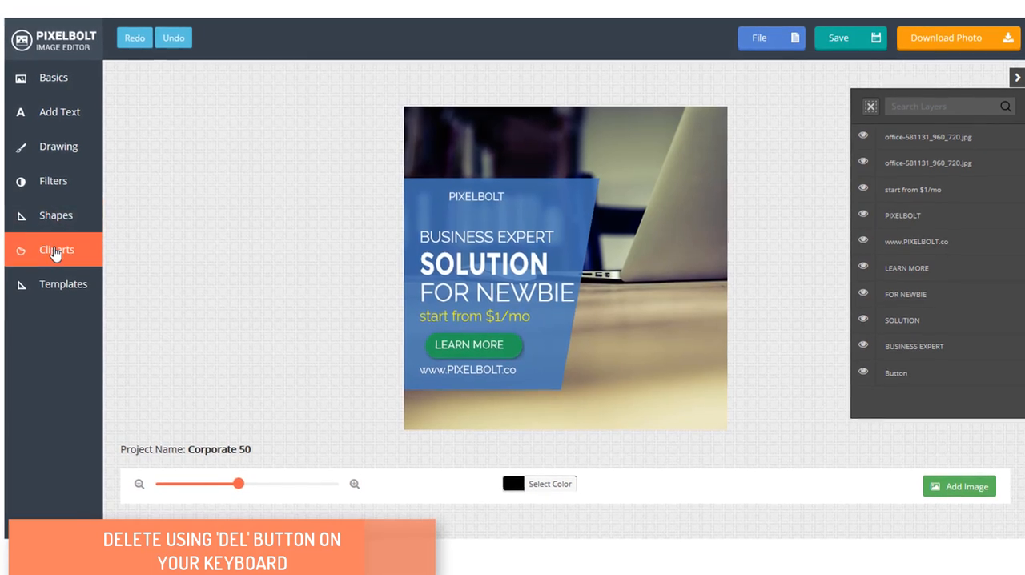
pyautogui.click(55, 250)
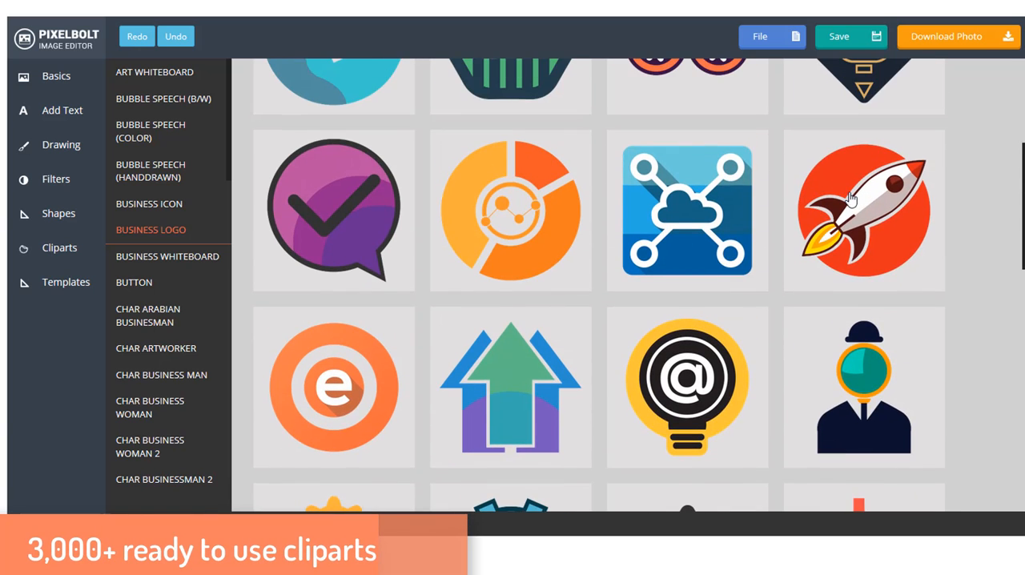
pyautogui.scroll(-3)
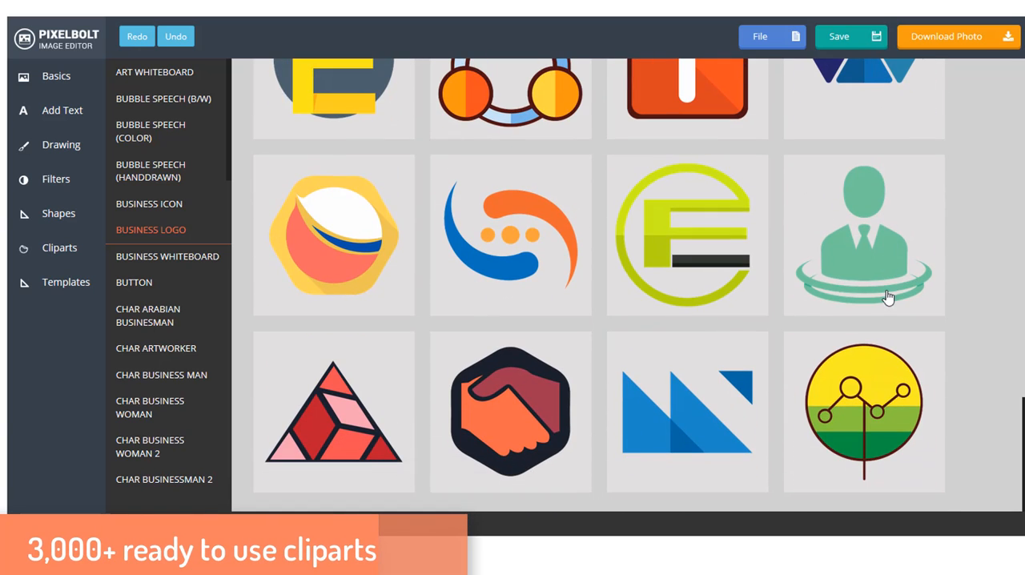
pyautogui.scroll(-3)
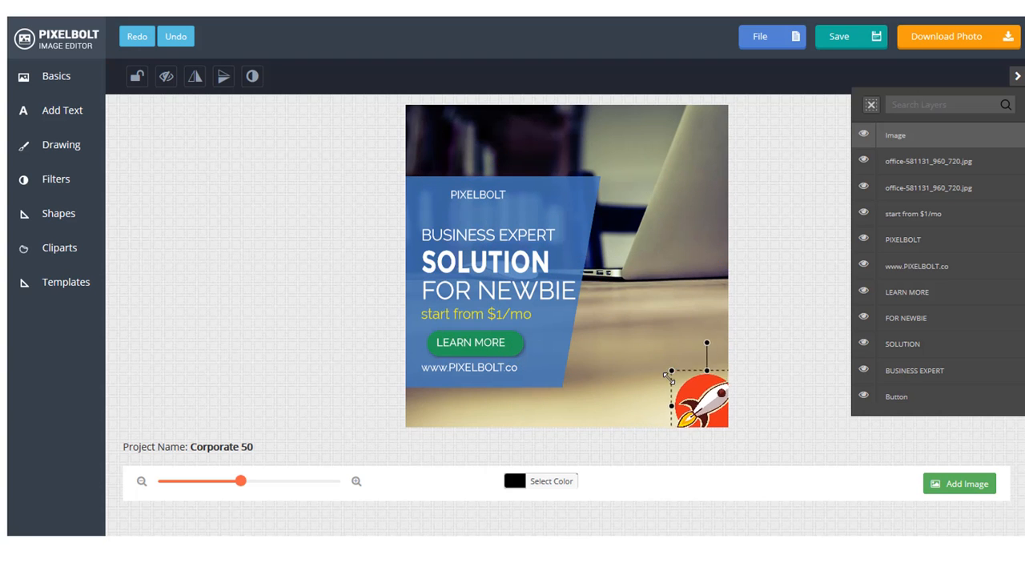
pyautogui.moveTo(697, 397); pyautogui.dragTo(432, 192)
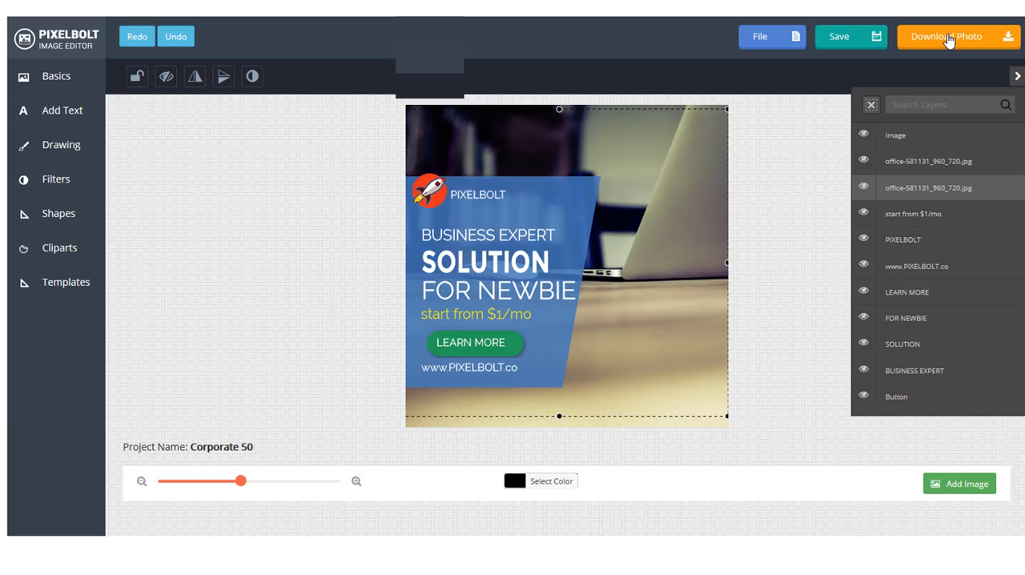
# Download the banner as a JPG at original size with maximum quality.
pyautogui.click(944, 36)
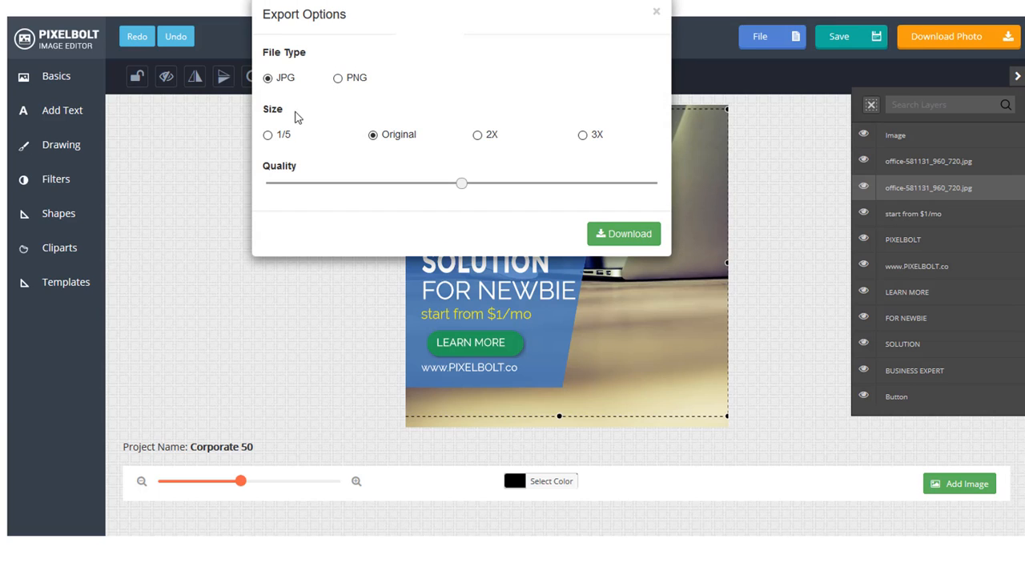
pyautogui.click(477, 135)
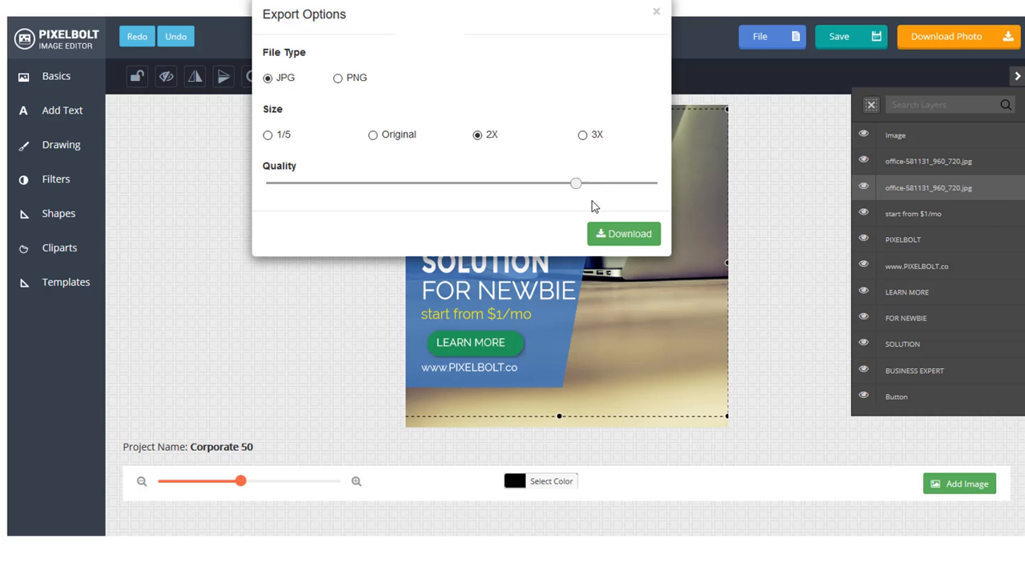
pyautogui.moveTo(577, 182); pyautogui.dragTo(500, 183)
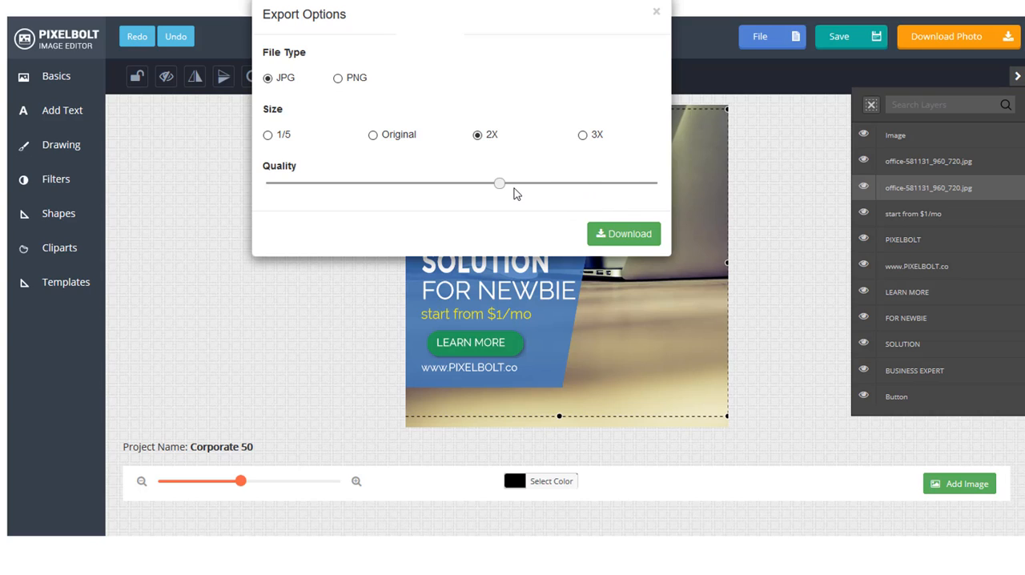
pyautogui.click(372, 134)
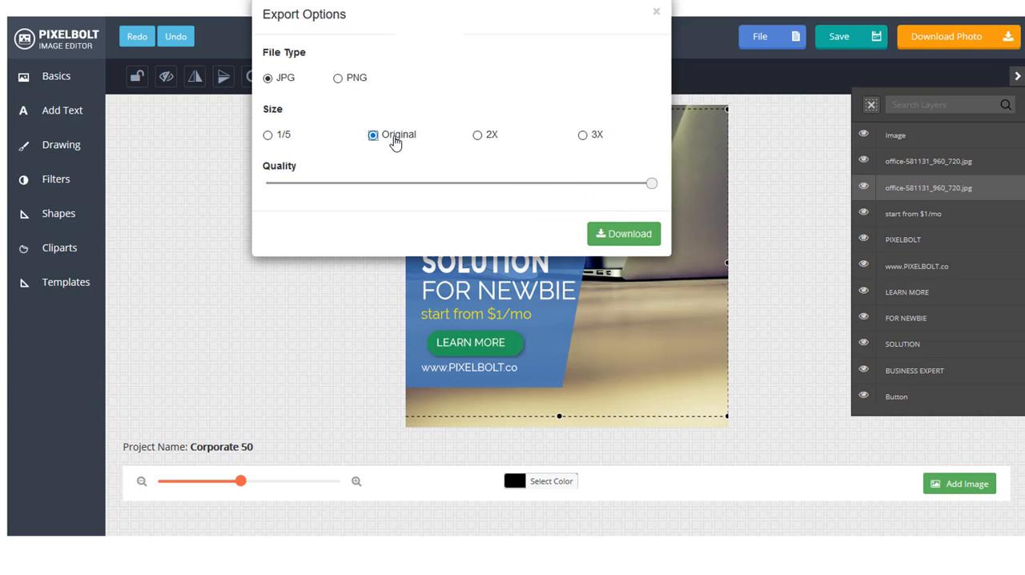
pyautogui.click(657, 10)
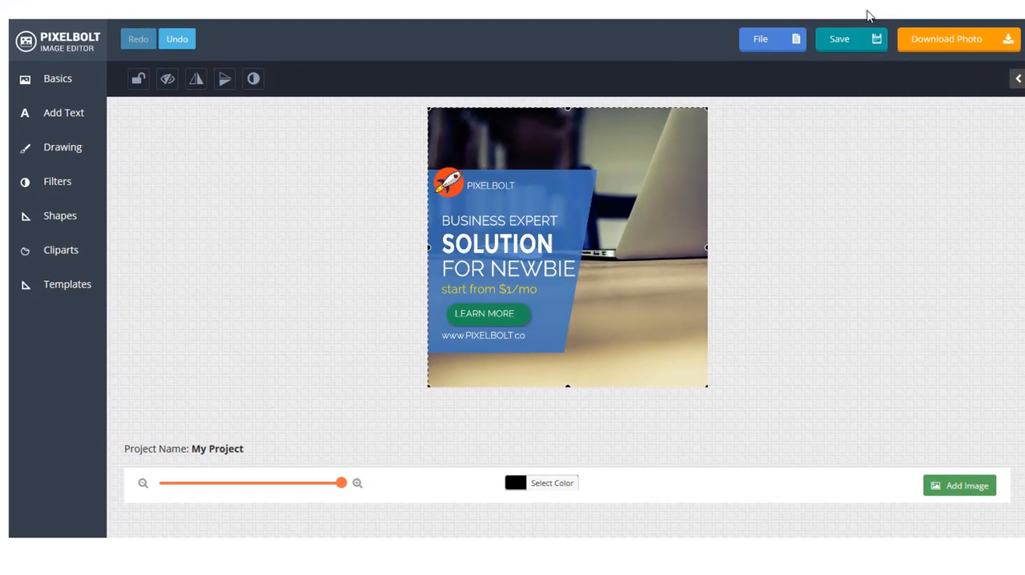
pyautogui.moveTo(878, 115)
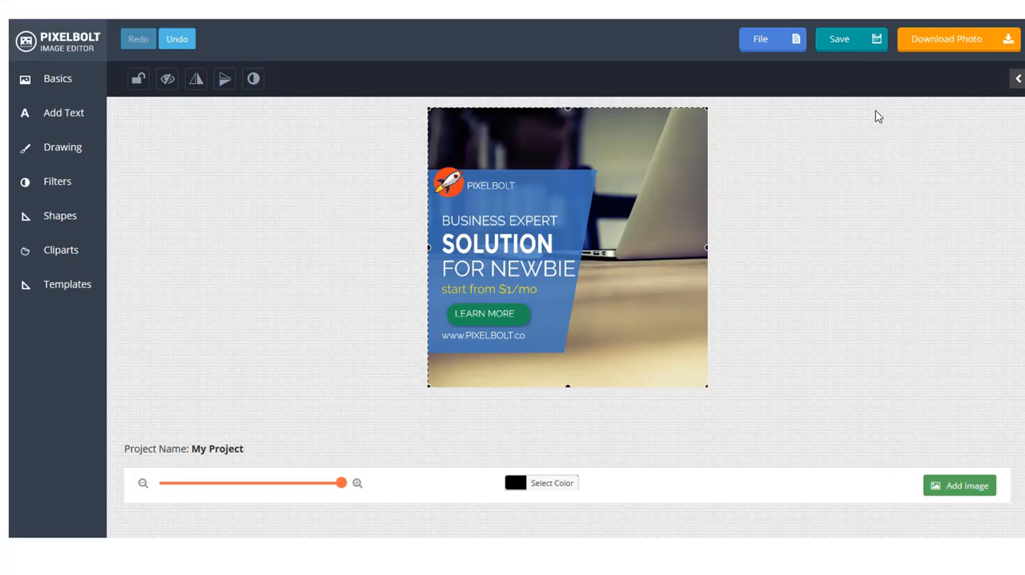
# Create an 800 by 400 blank project, show its layers and zoom out slightly.
pyautogui.click(759, 38)
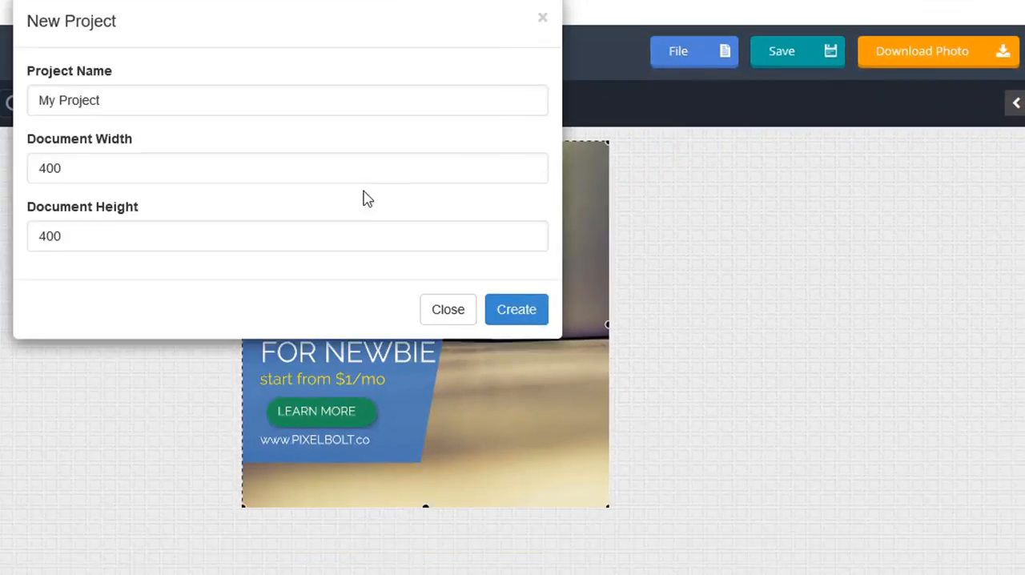
pyautogui.write('800')
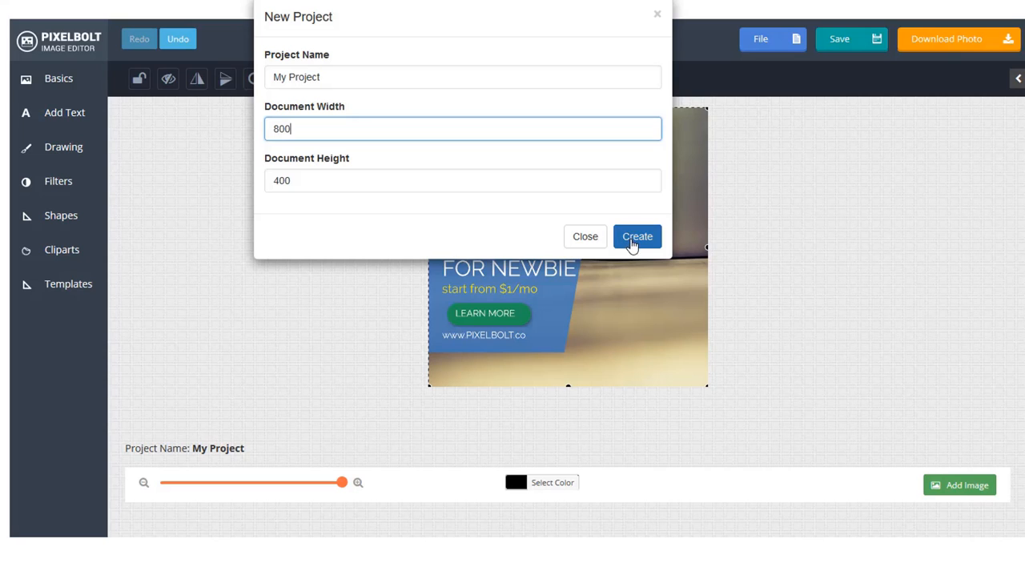
pyautogui.click(637, 237)
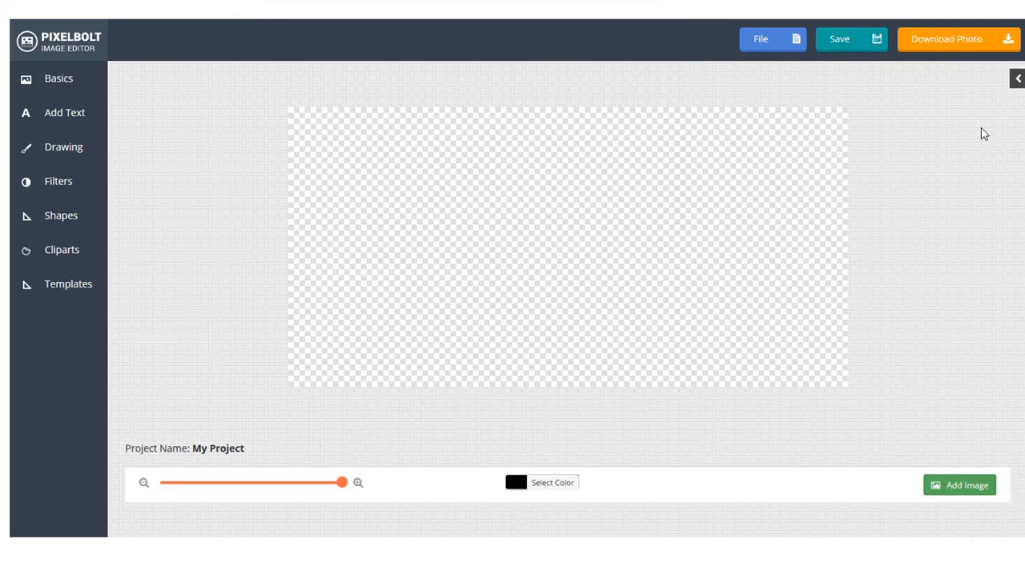
pyautogui.click(1017, 77)
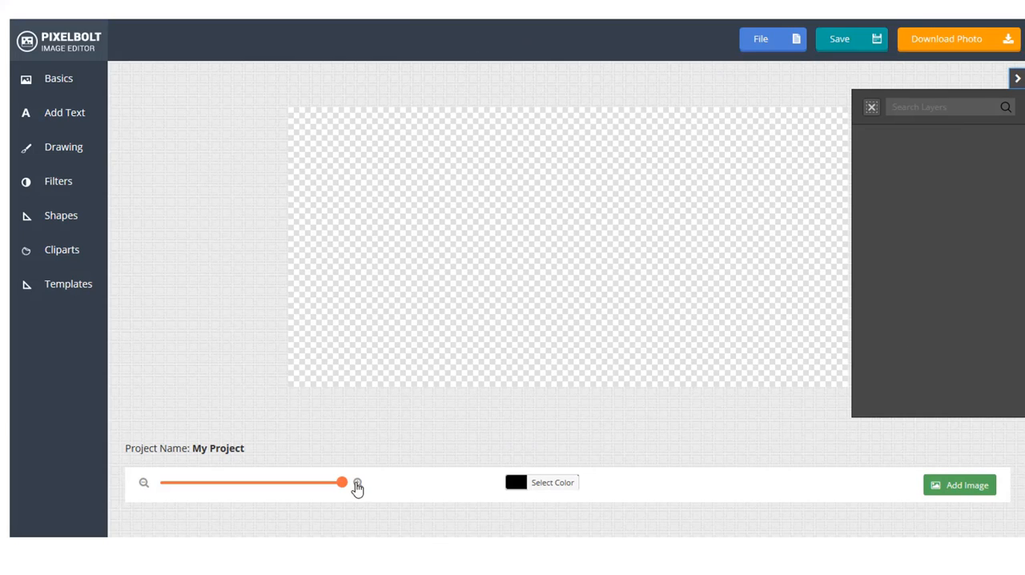
pyautogui.moveTo(342, 482); pyautogui.dragTo(333, 482)
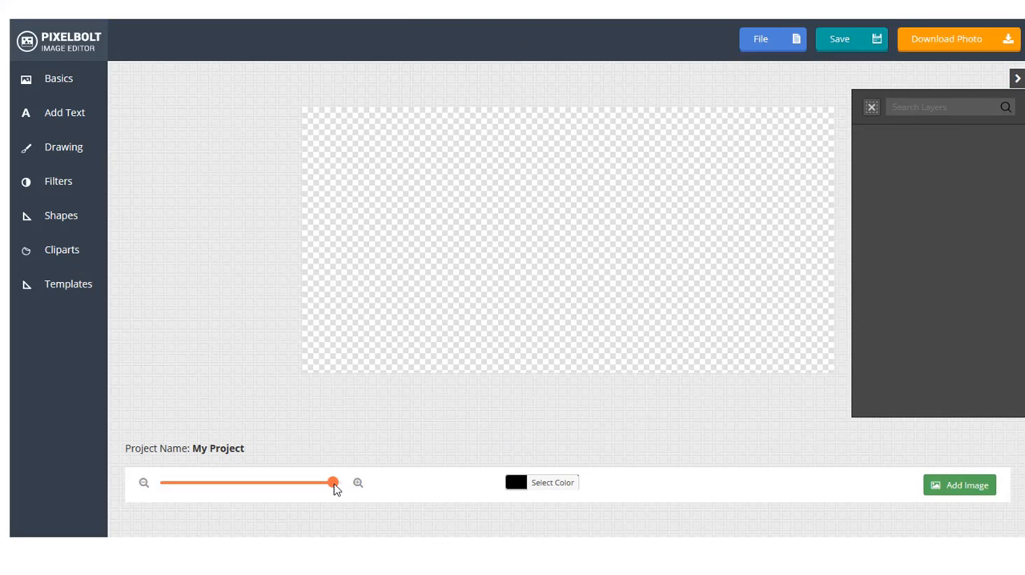
pyautogui.moveTo(505, 210)
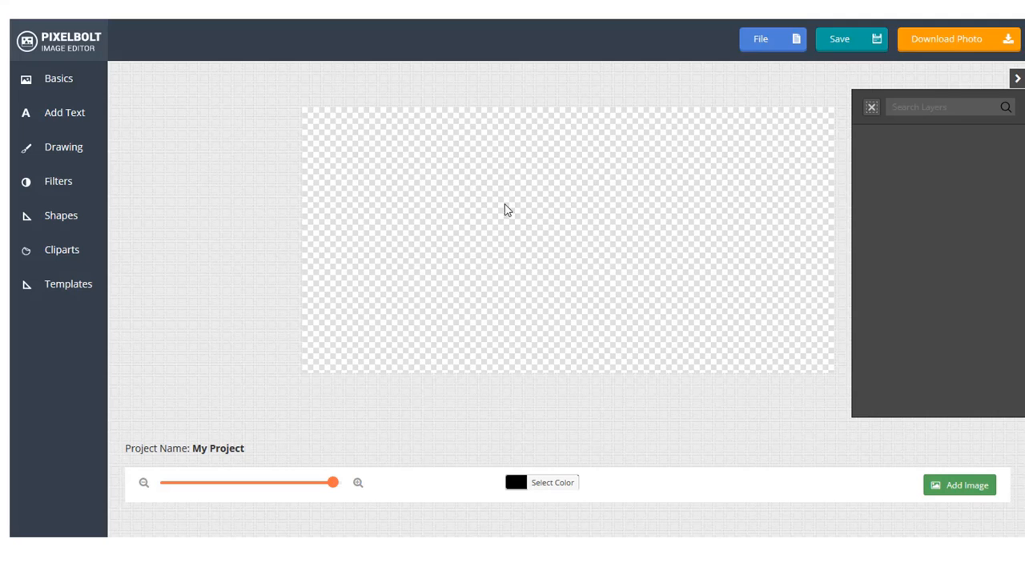
# Add the office desk photo from the computer as the canvas's first layer.
pyautogui.click(959, 483)
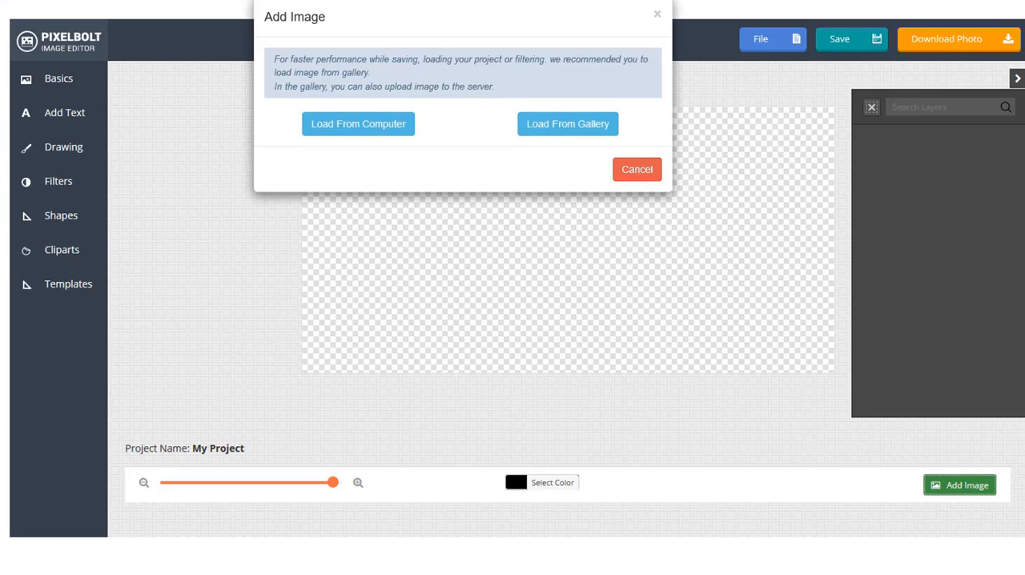
pyautogui.click(359, 123)
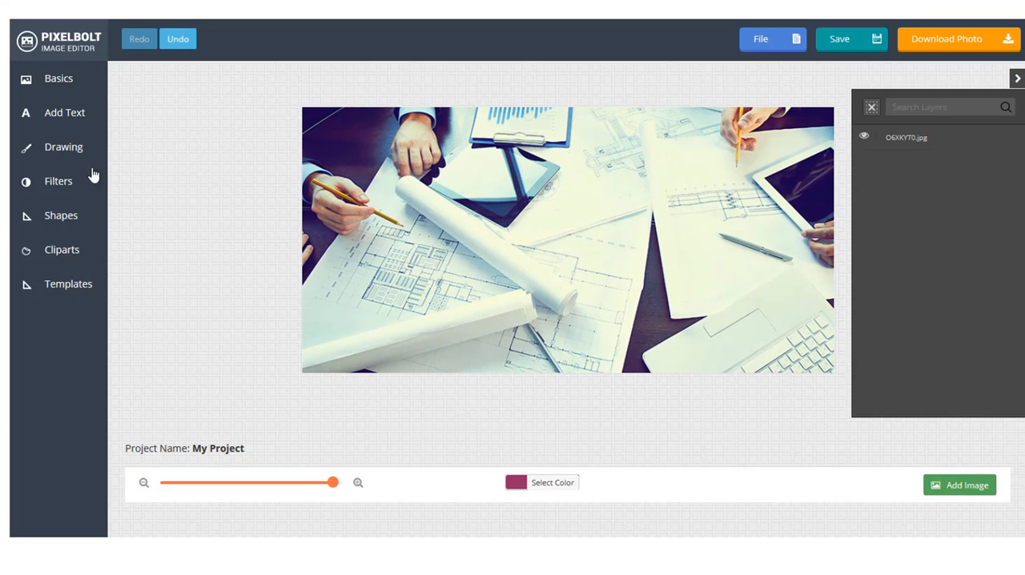
pyautogui.click(61, 215)
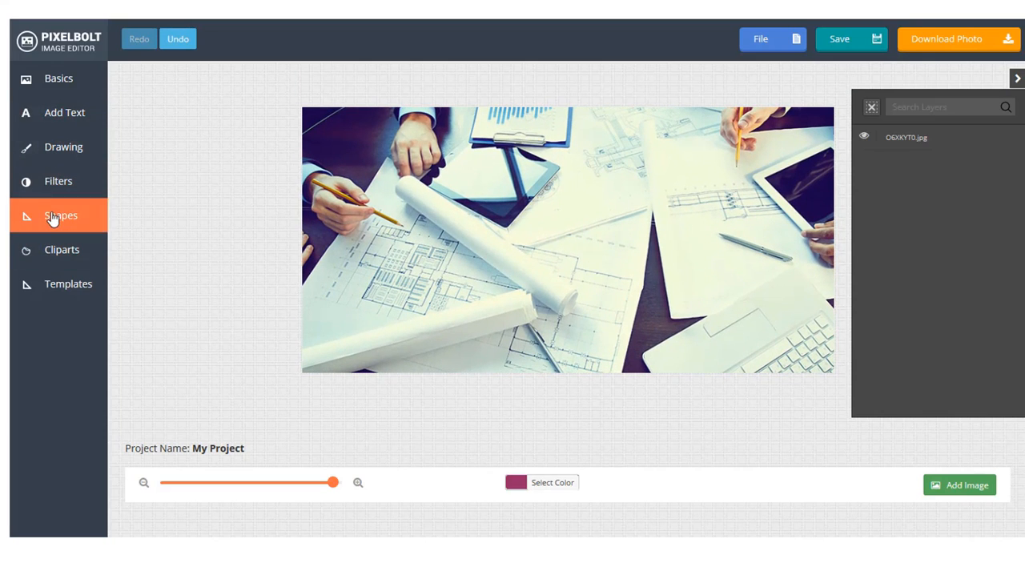
# Add a translucent navy rectangle (Shape 1) stretched over the photo's left side.
pyautogui.click(61, 215)
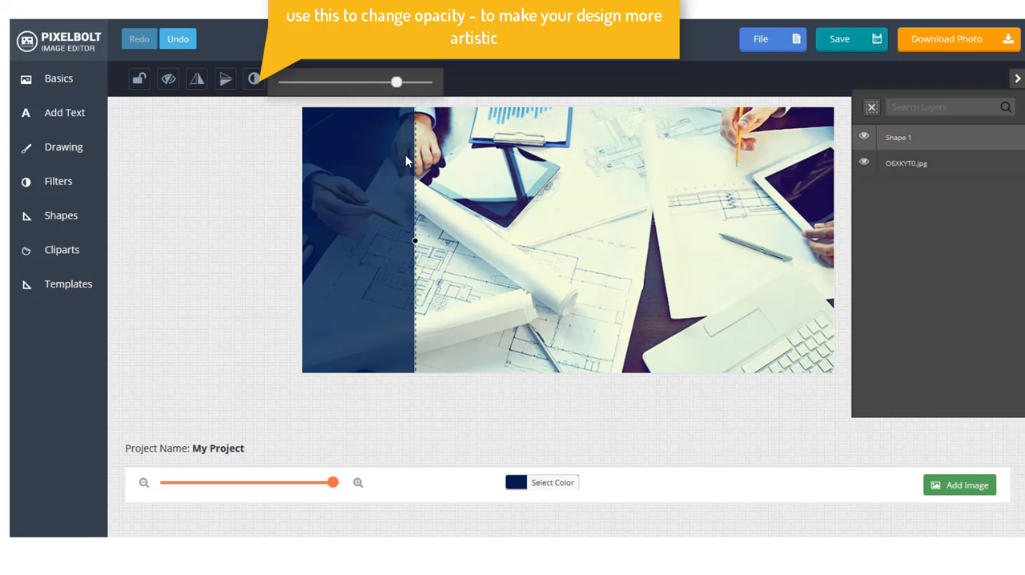
pyautogui.moveTo(396, 82); pyautogui.dragTo(408, 82)
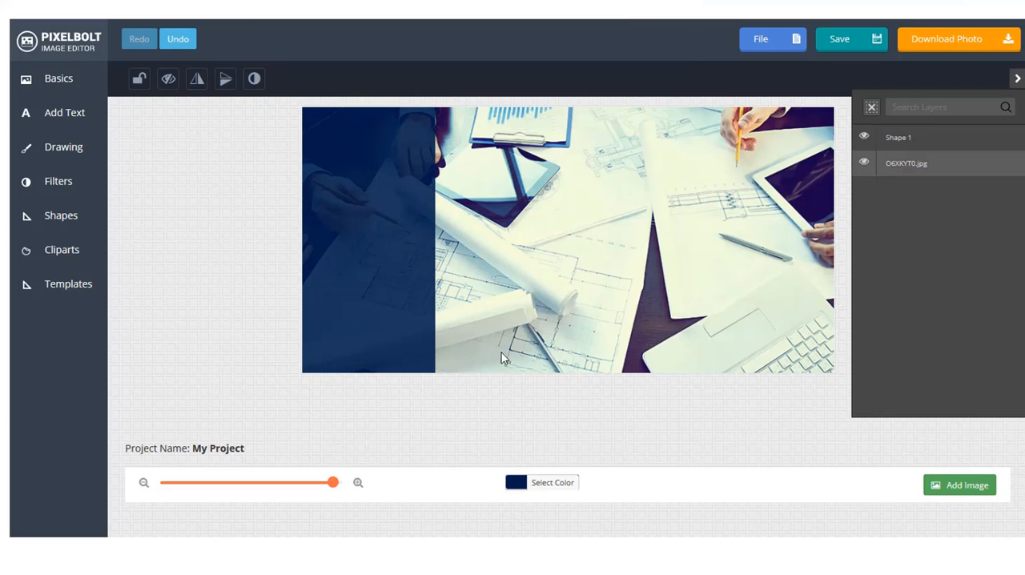
pyautogui.click(61, 250)
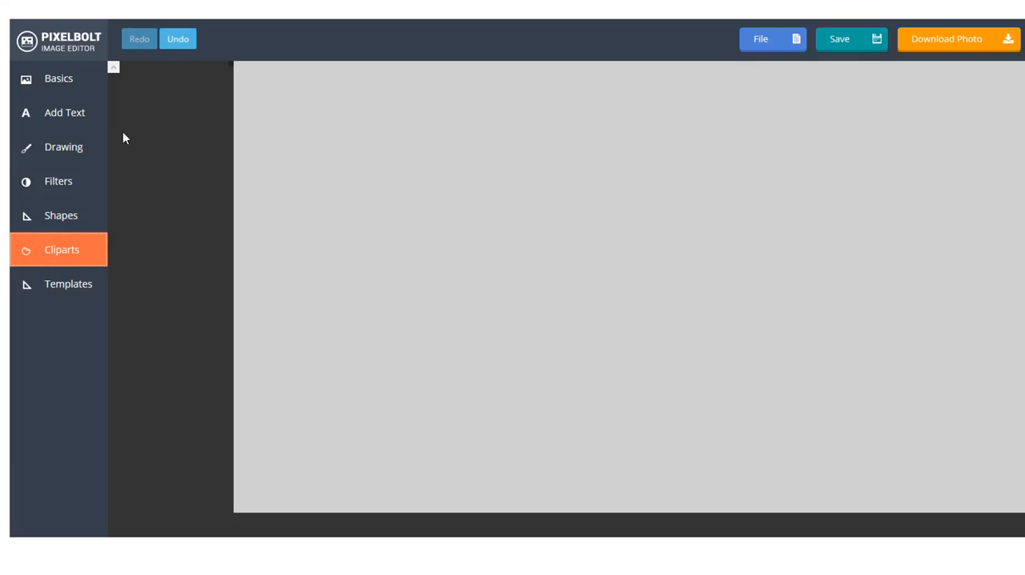
# Place the orange rocket clipart atop the navy panel and add an INSTANT GRAPHIC text layer.
pyautogui.click(61, 250)
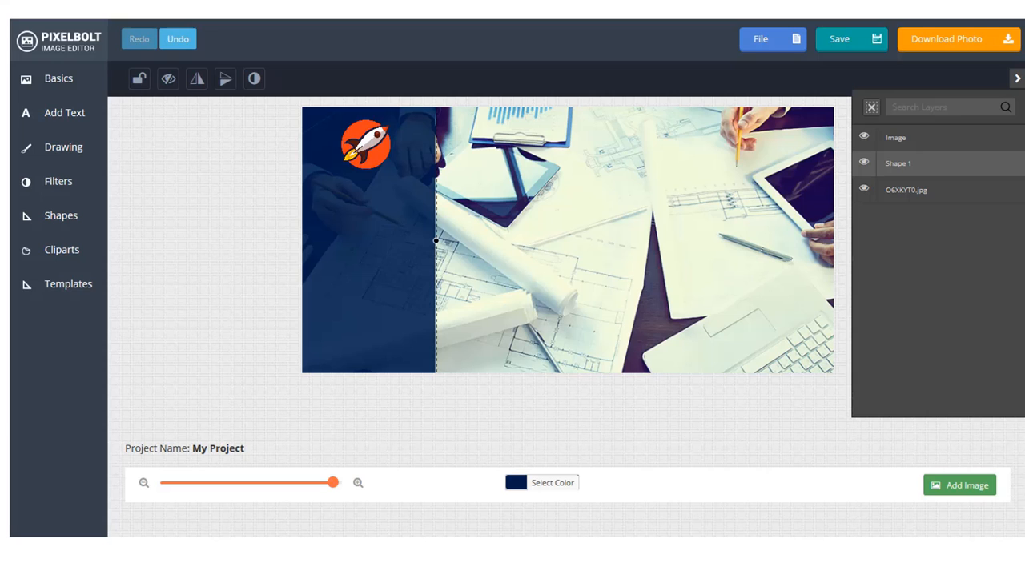
pyautogui.click(64, 112)
pyautogui.write('INSTANT GRAPHIC')
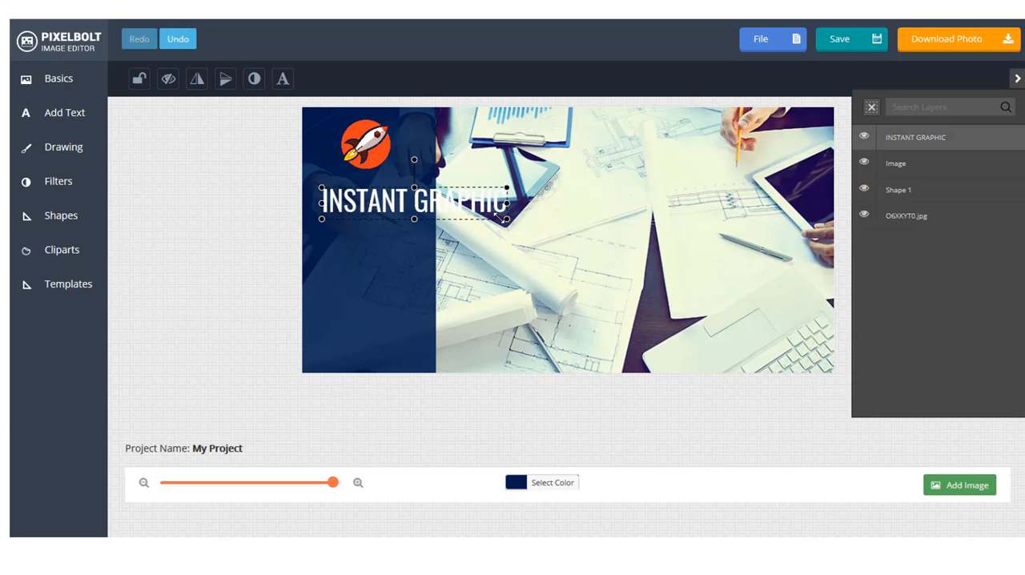
pyautogui.click(282, 78)
pyautogui.write('SOLUTION')
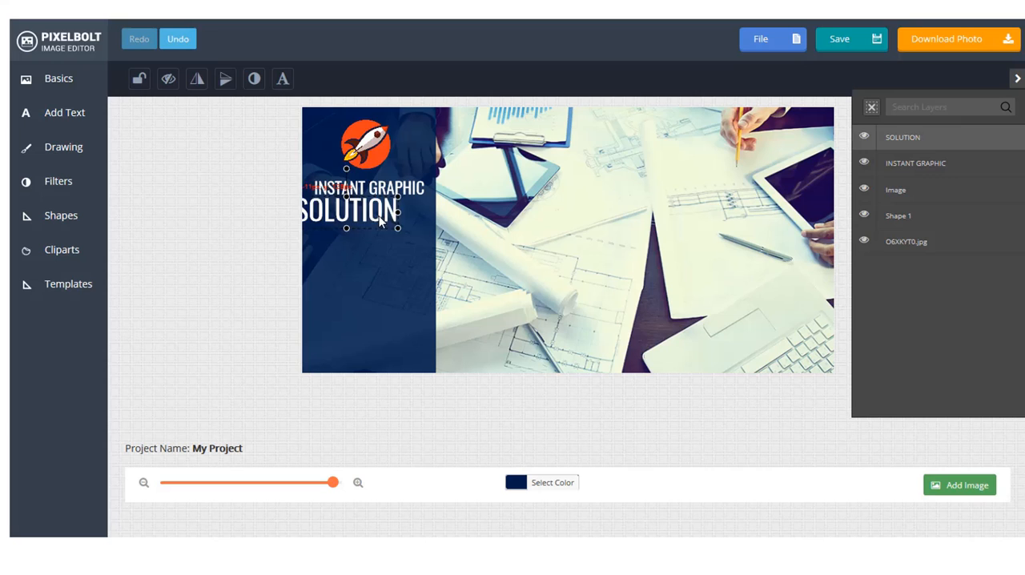
pyautogui.click(282, 78)
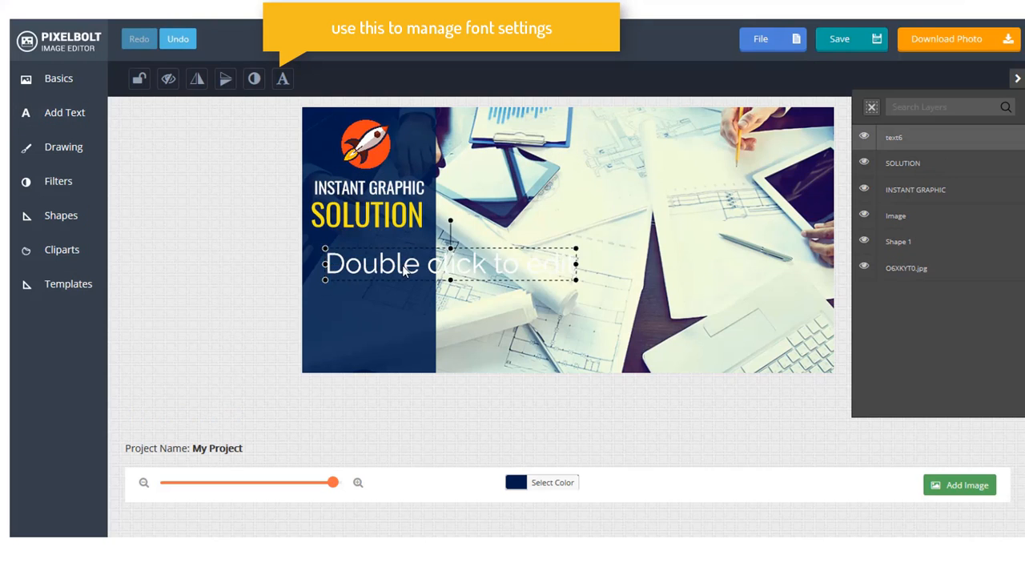
pyautogui.write('www.PIXELBOLT.co')
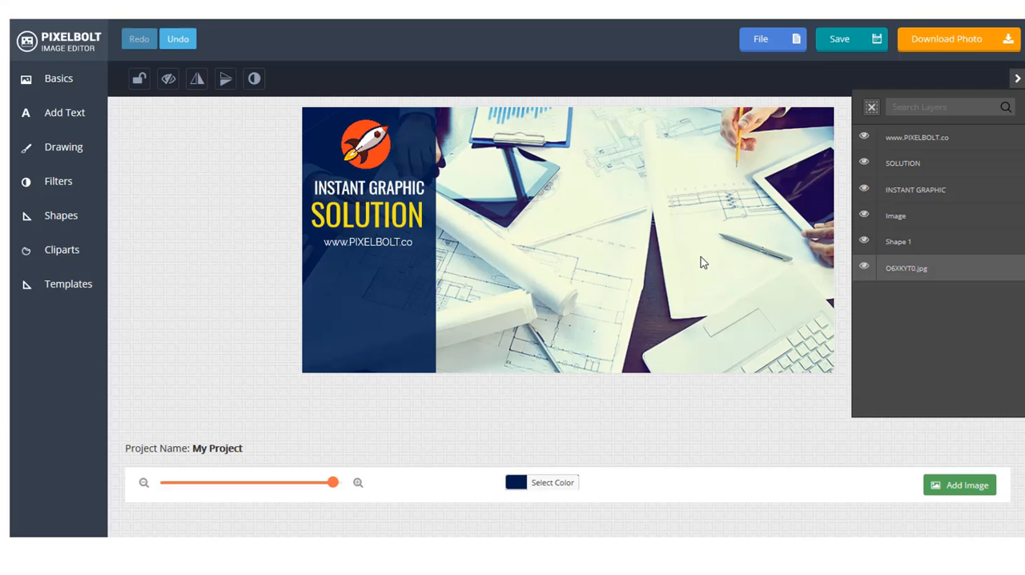
pyautogui.click(57, 180)
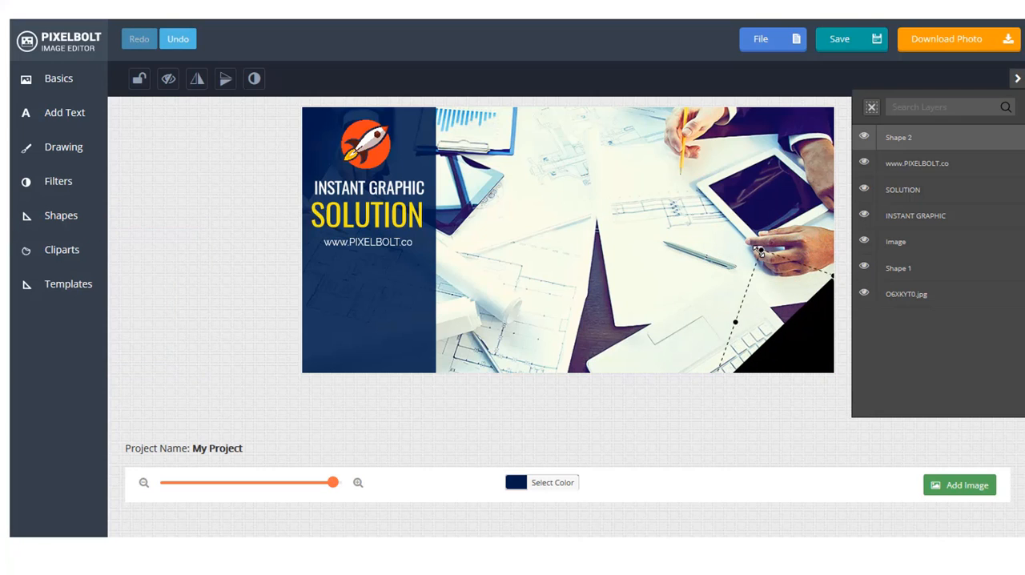
# Recolour the bottom-right 50% OFF corner triangle orange.
pyautogui.click(516, 482)
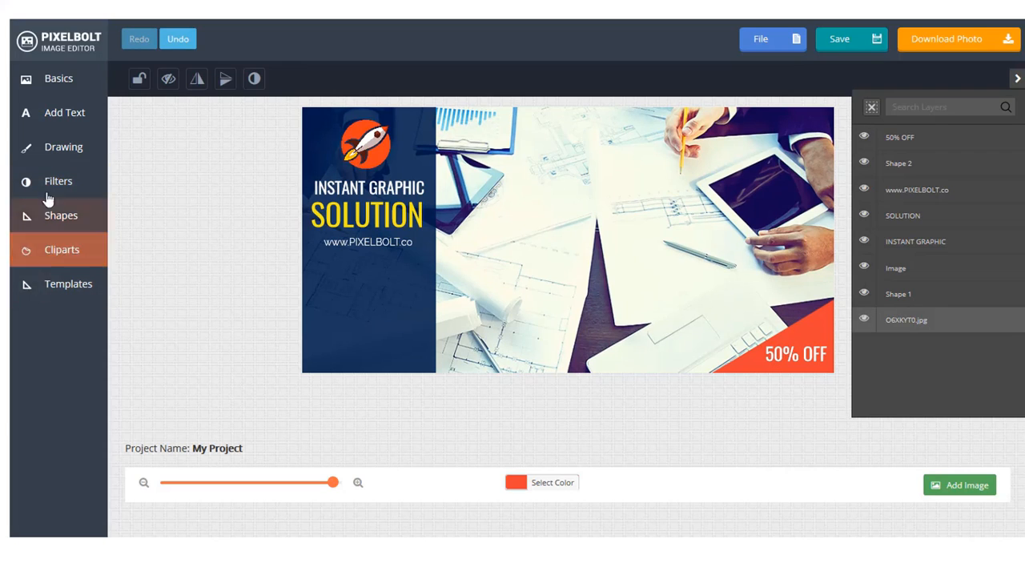
pyautogui.click(61, 250)
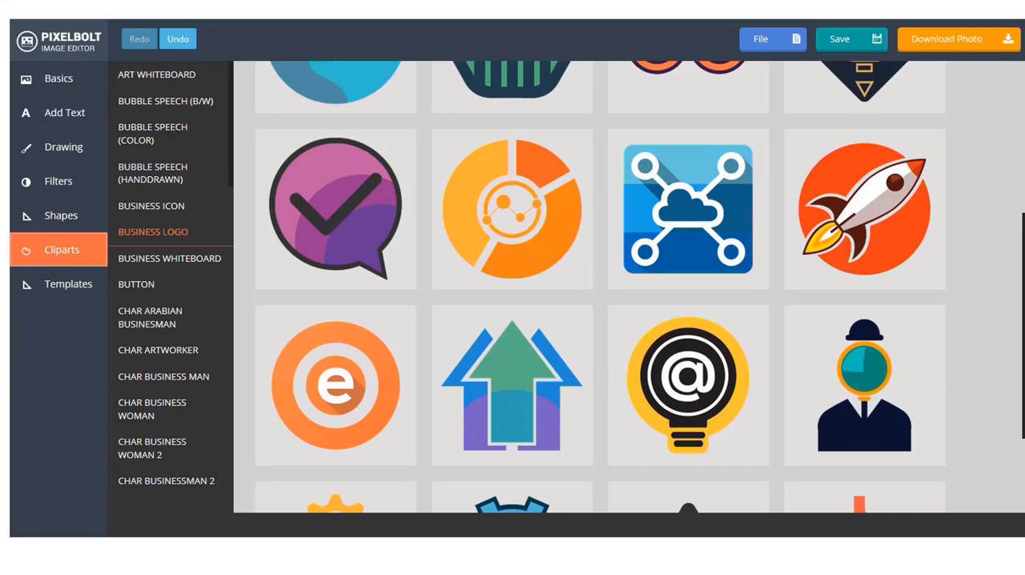
# Add the Get One Now button and 100% guaranteed badge cliparts onto the navy panel.
pyautogui.click(136, 283)
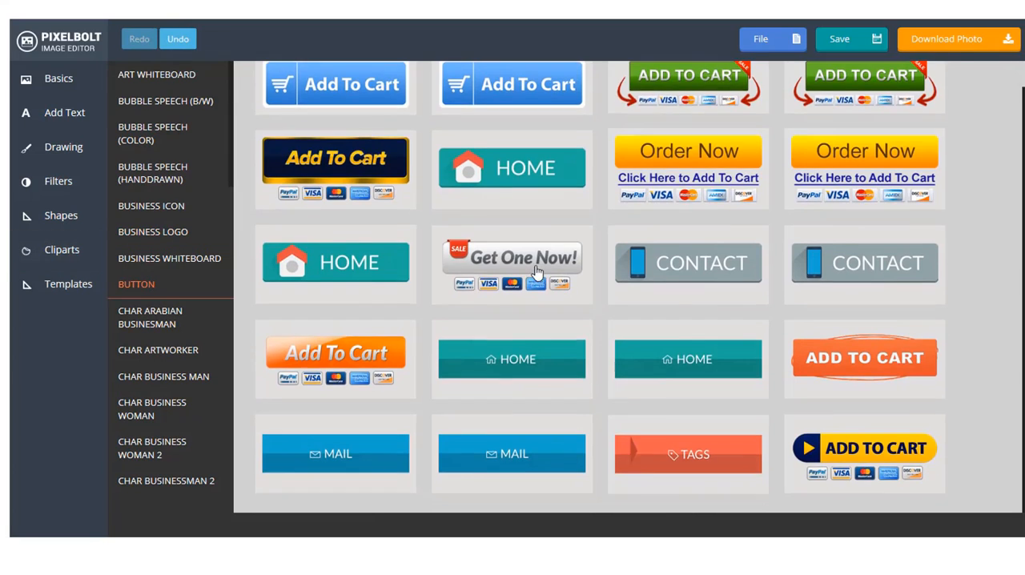
pyautogui.click(512, 263)
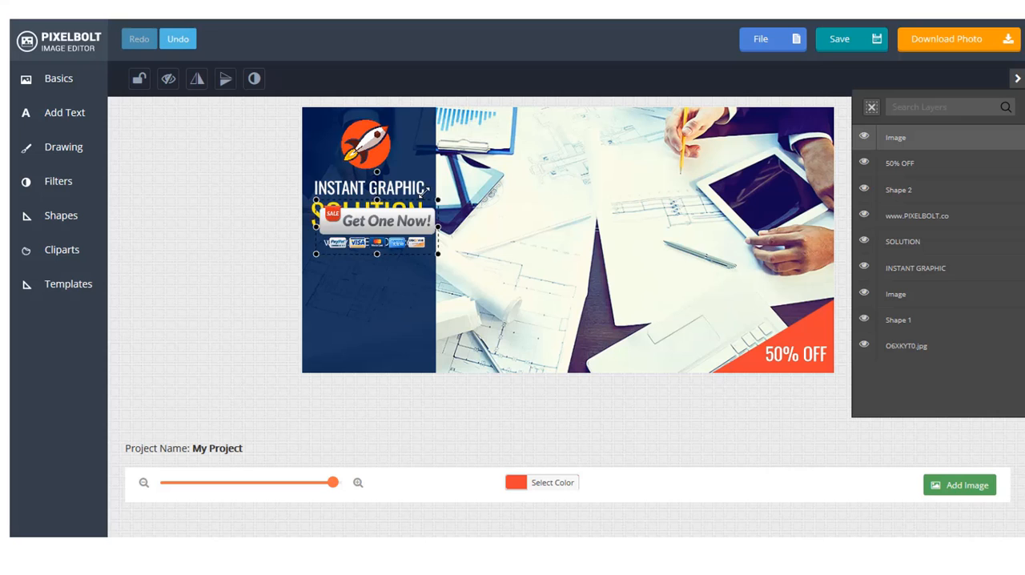
pyautogui.click(60, 250)
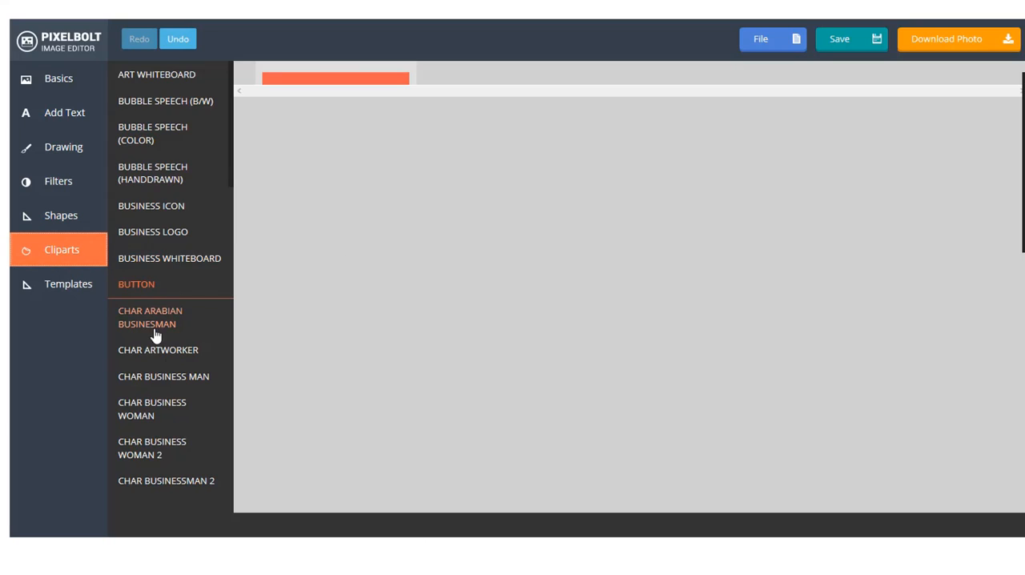
pyautogui.scroll(-3)
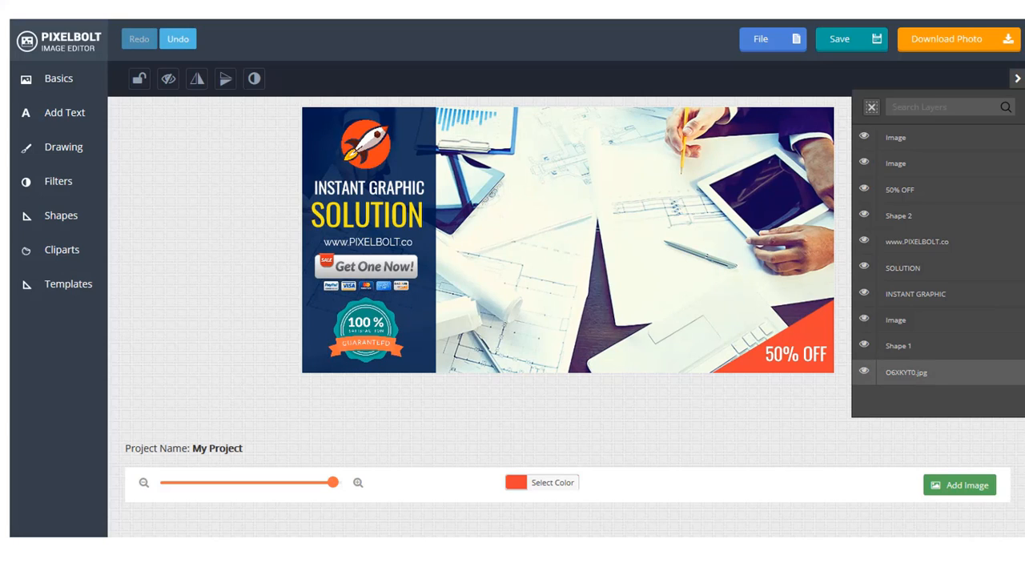
pyautogui.click(64, 147)
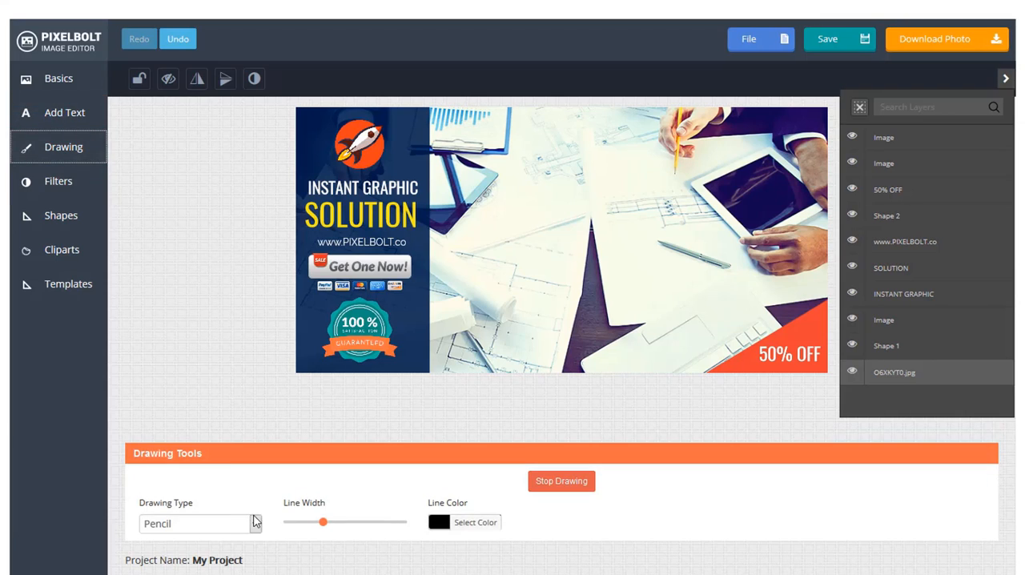
# Draw thin white pencil strokes around the guarantee badge and stop drawing.
pyautogui.moveTo(324, 522); pyautogui.dragTo(288, 522)
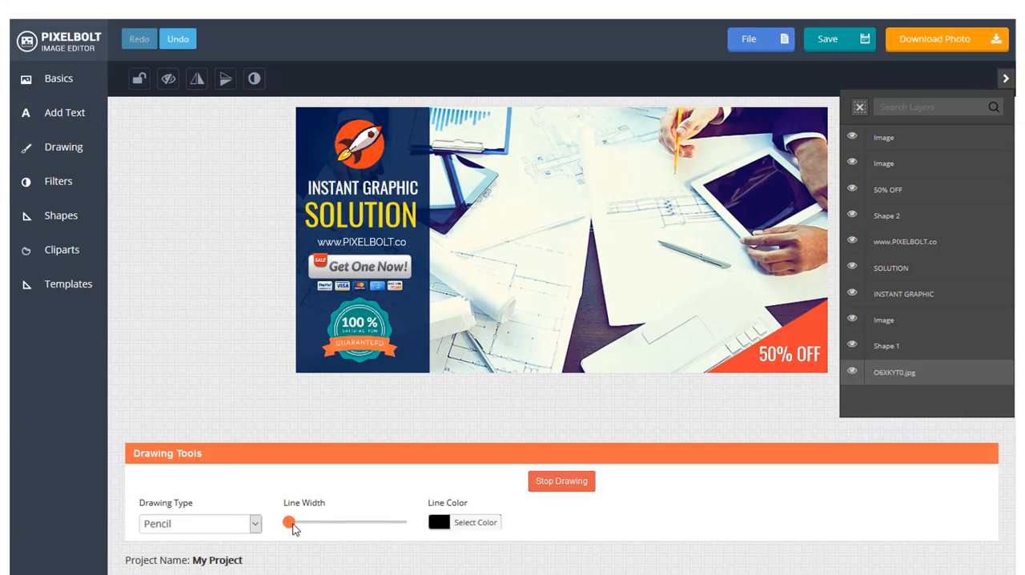
pyautogui.click(474, 522)
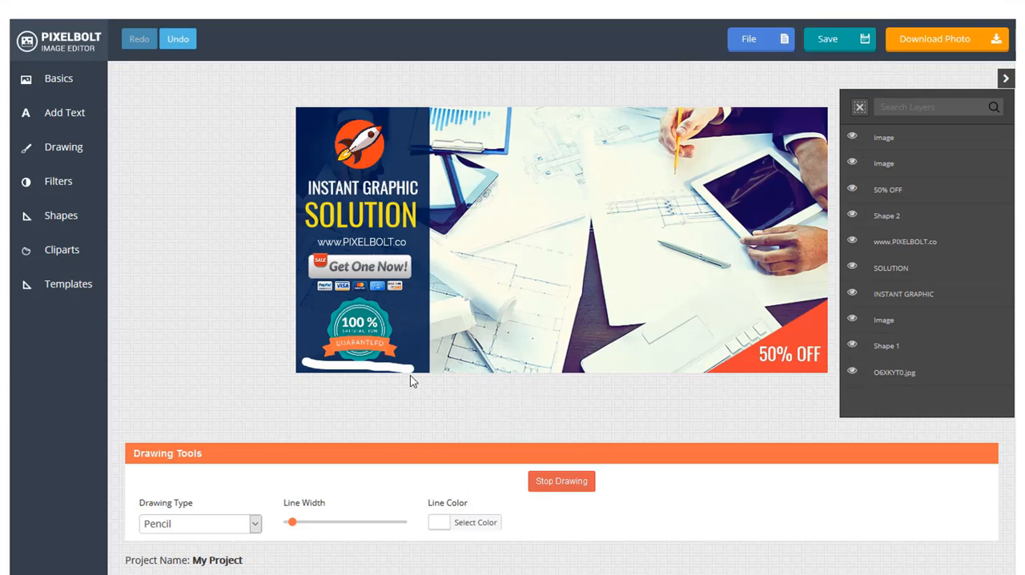
pyautogui.moveTo(420, 304)
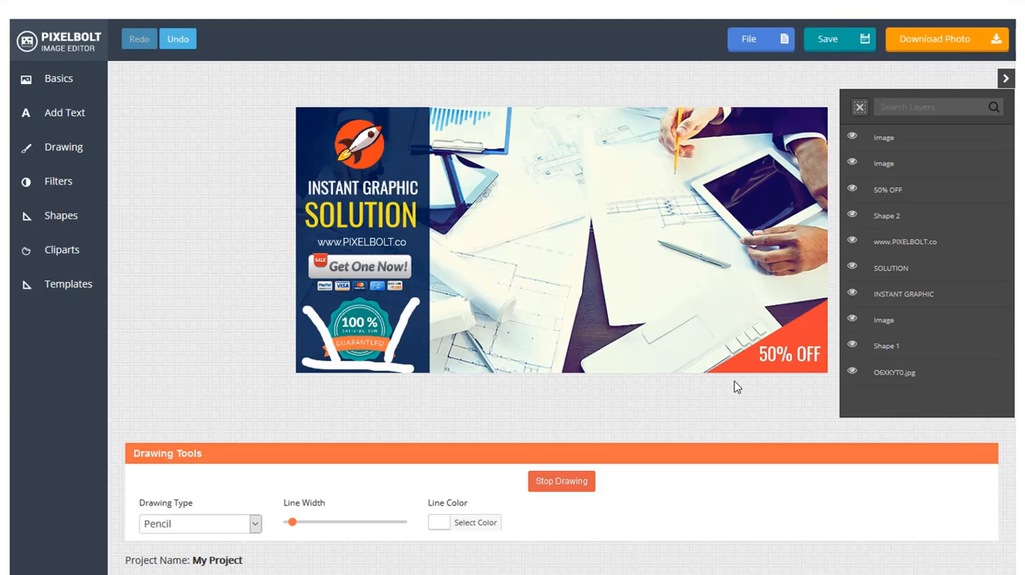
pyautogui.click(561, 480)
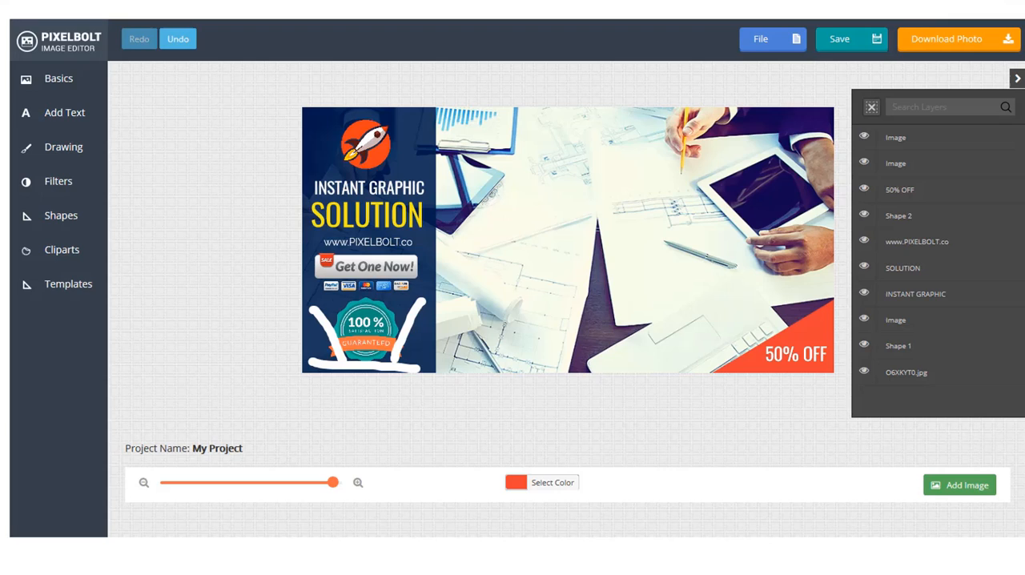
pyautogui.moveTo(691, 275)
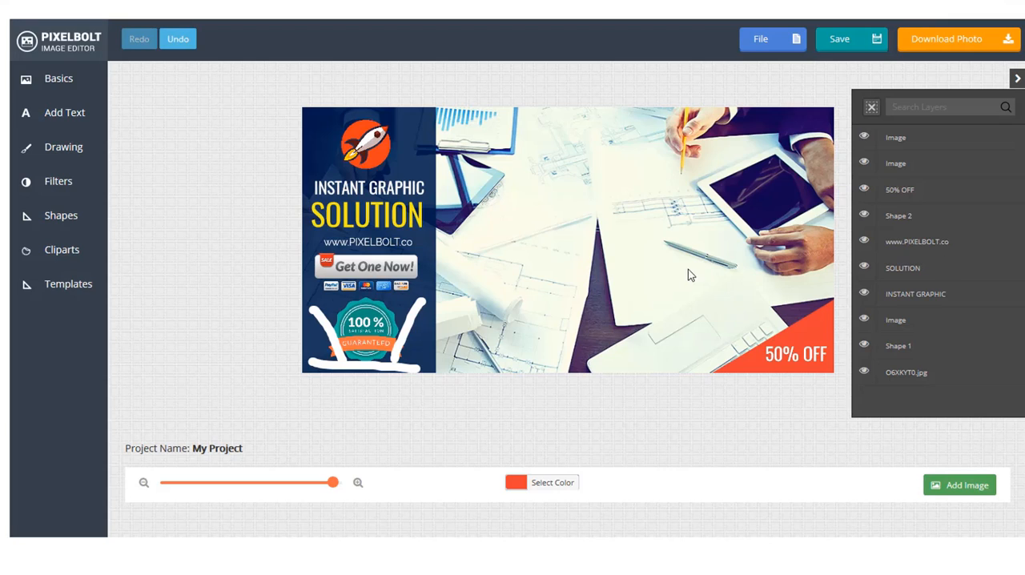